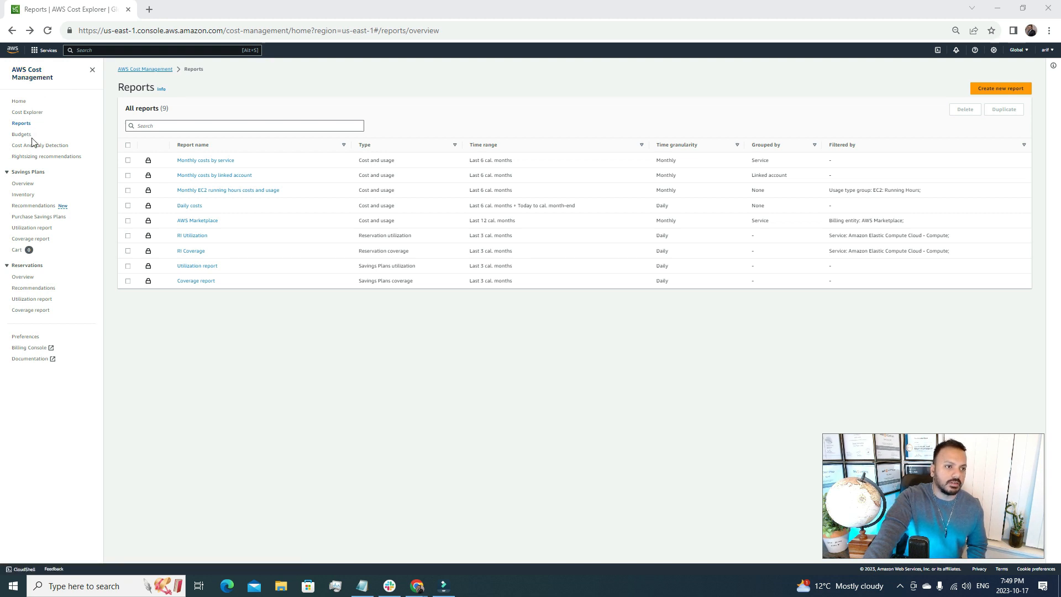
Step: Open the AWS Budgets page from the Cost Management sidebar
{"action": "left_click", "coordinate": [21, 134]}
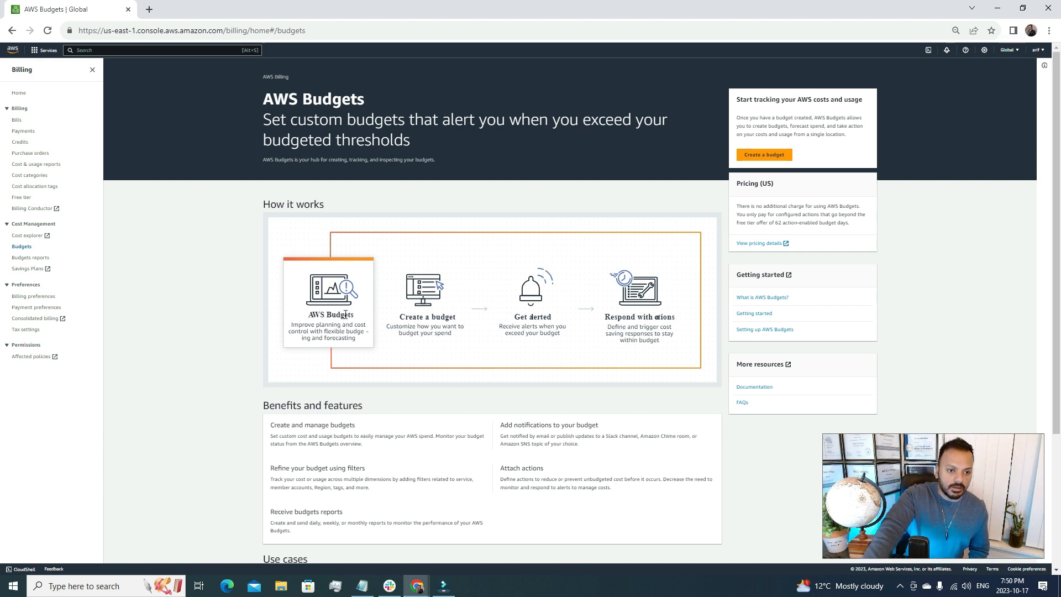
{"action": "mouse_move", "coordinate": [654, 230]}
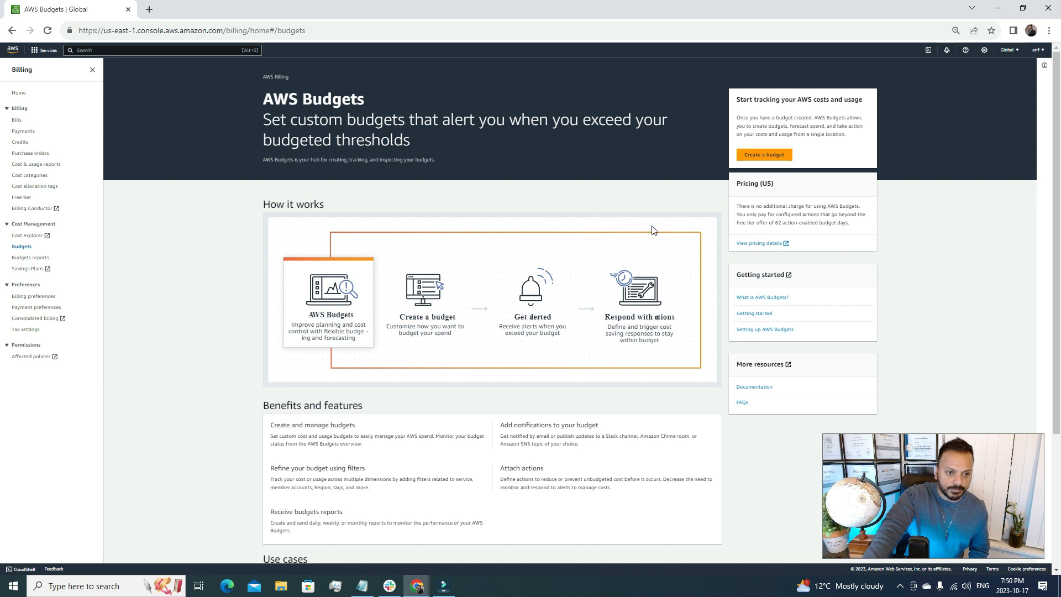
{"action": "mouse_move", "coordinate": [566, 251]}
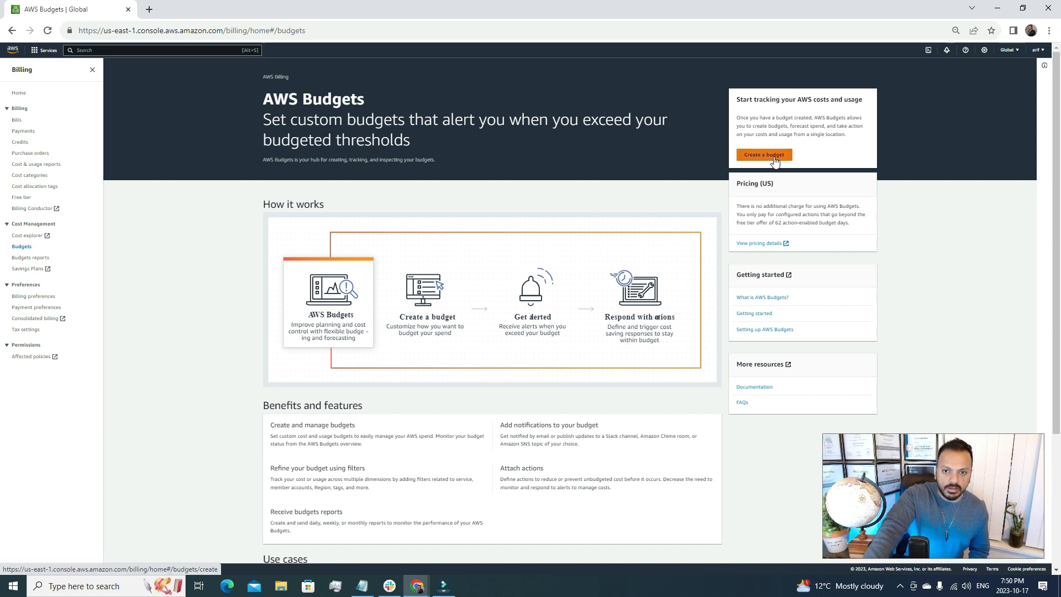
Step: Start a new budget and switch setup back to Use a template (simplified)
{"action": "left_click", "coordinate": [764, 154]}
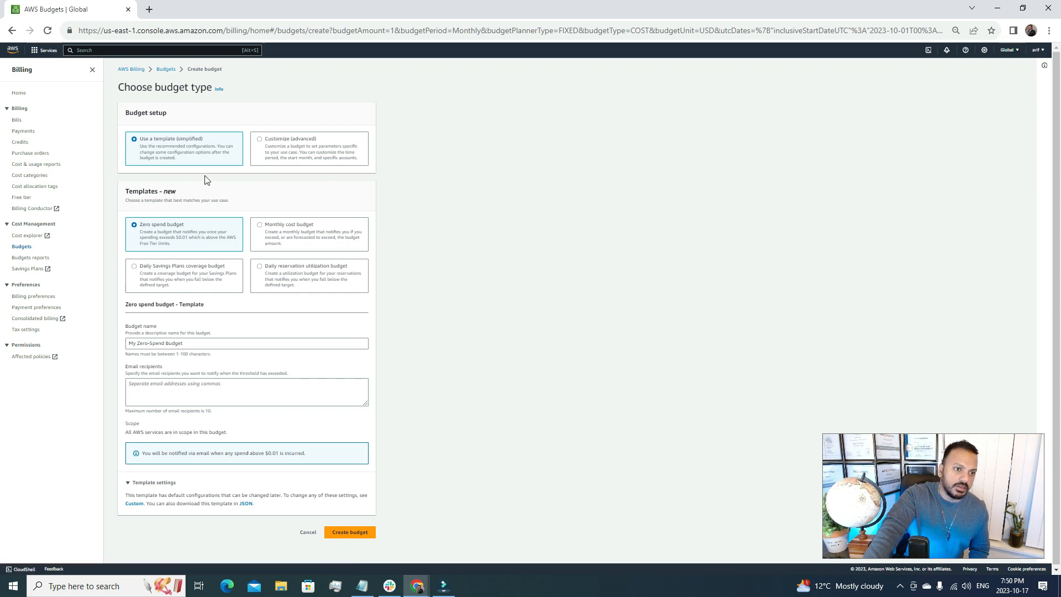
{"action": "mouse_move", "coordinate": [225, 161]}
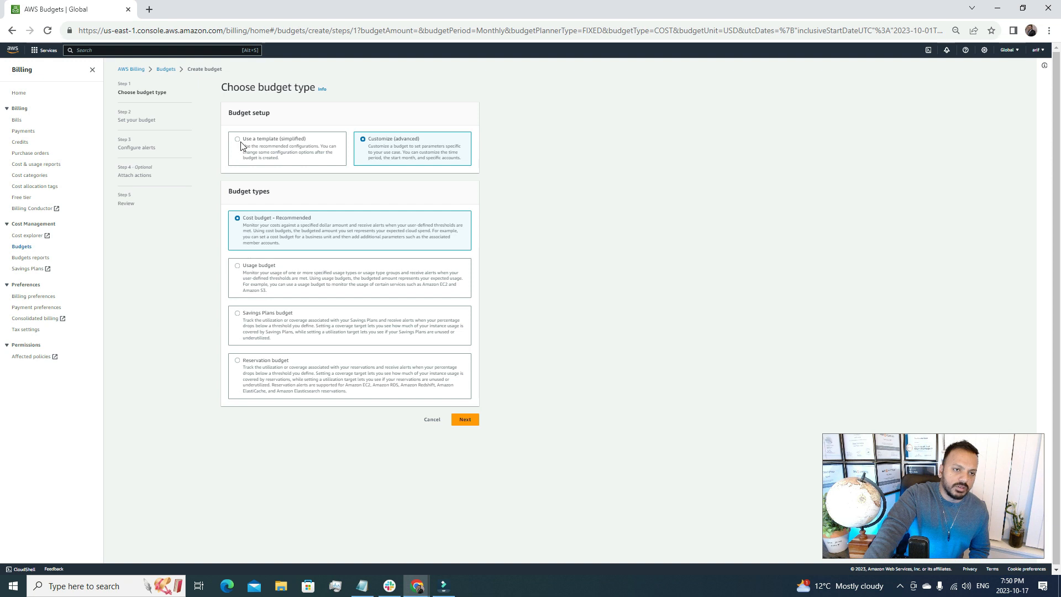
{"action": "mouse_move", "coordinate": [240, 144]}
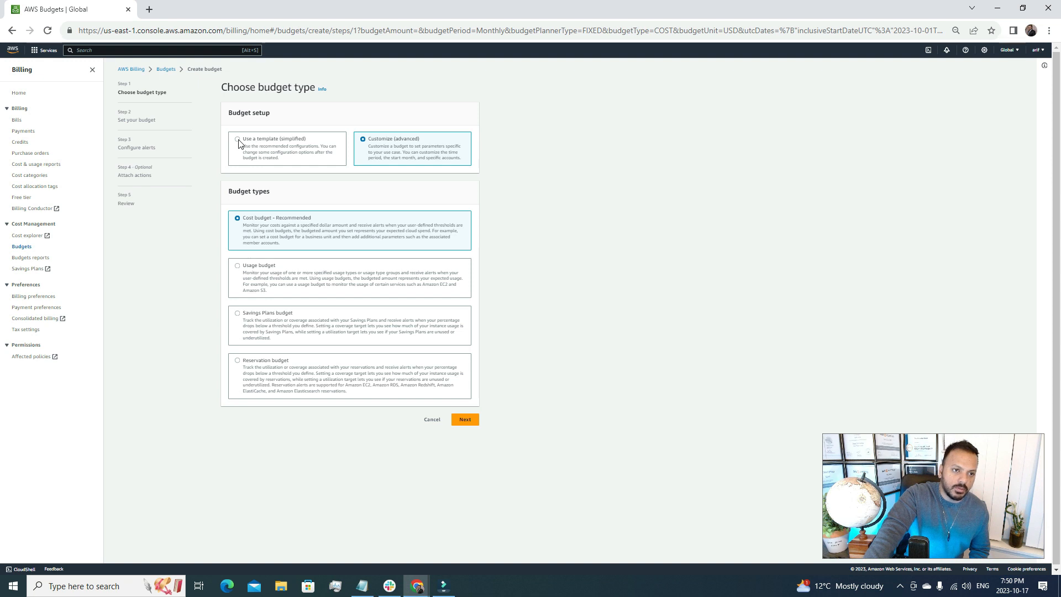
{"action": "left_click", "coordinate": [237, 139]}
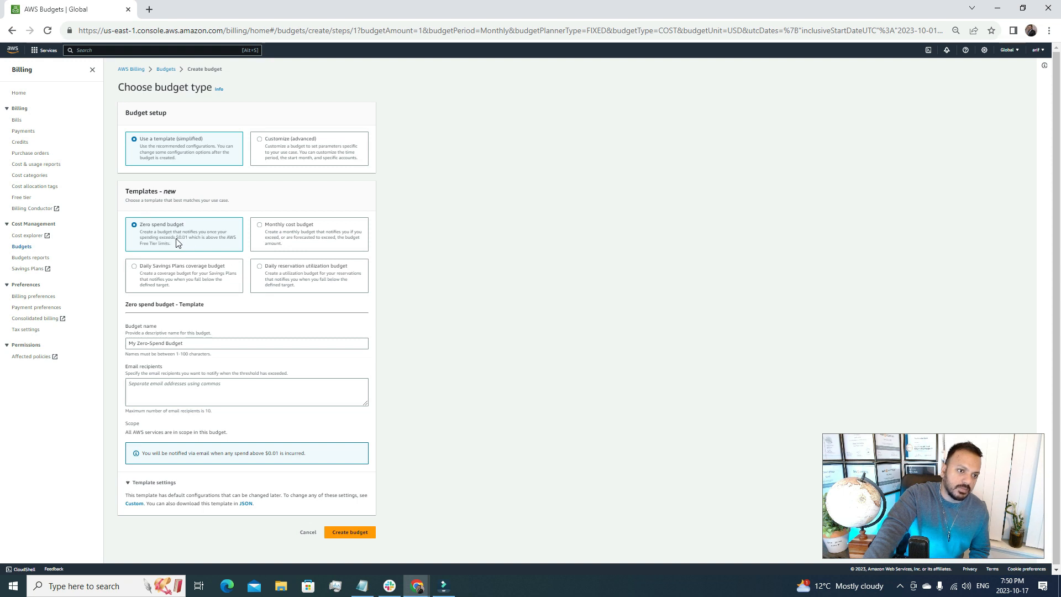
{"action": "mouse_move", "coordinate": [210, 240]}
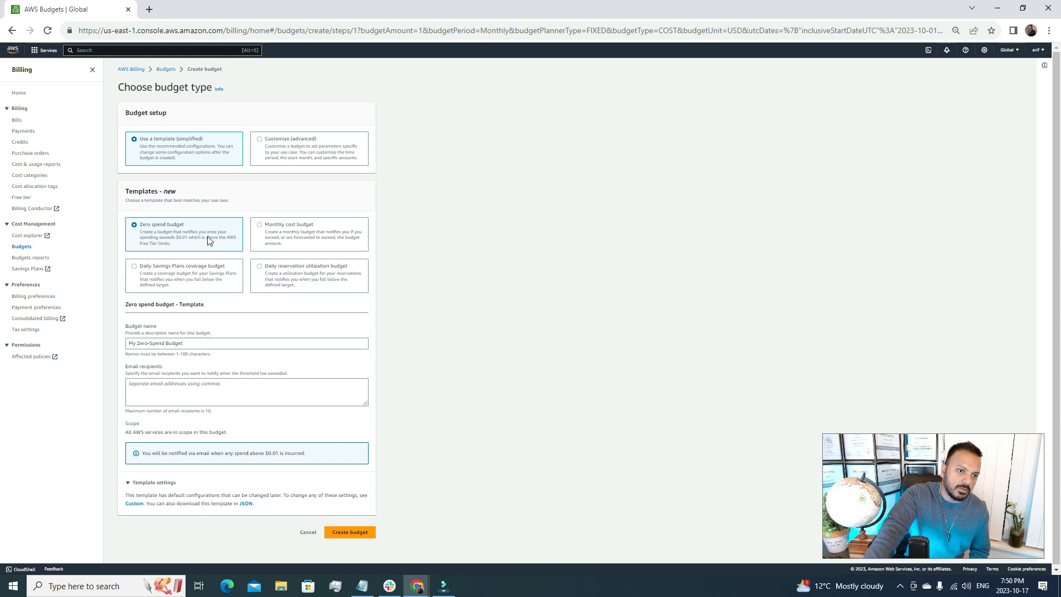
{"action": "mouse_move", "coordinate": [186, 246]}
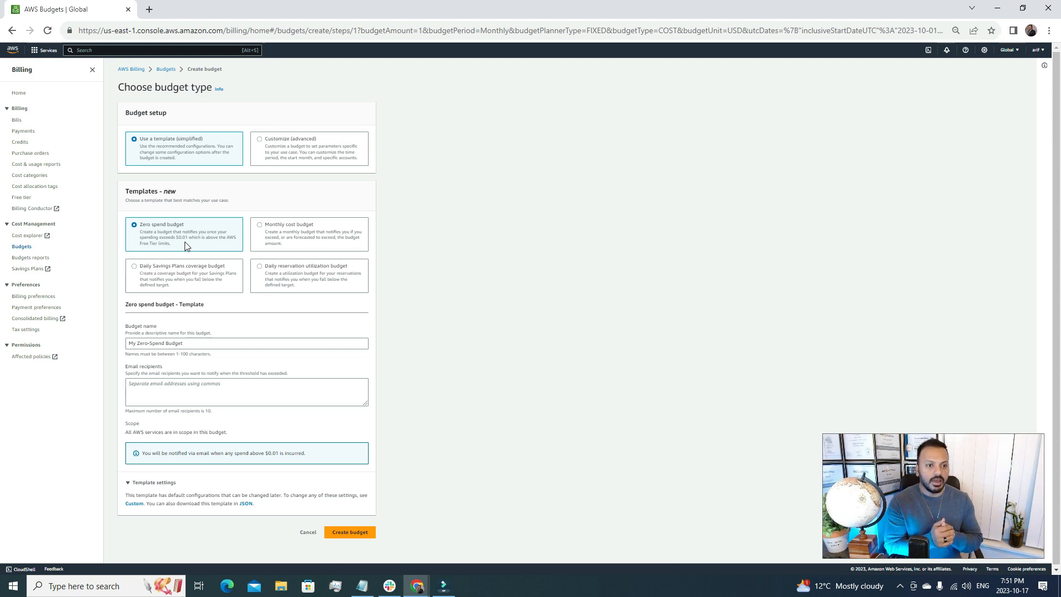
{"action": "mouse_move", "coordinate": [300, 241]}
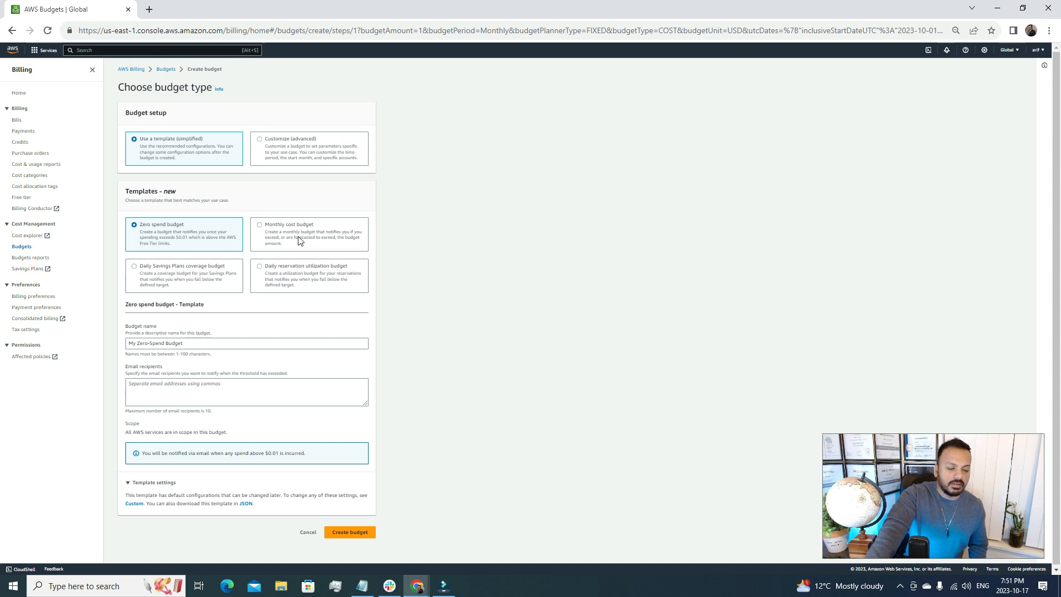
{"action": "mouse_move", "coordinate": [289, 236]}
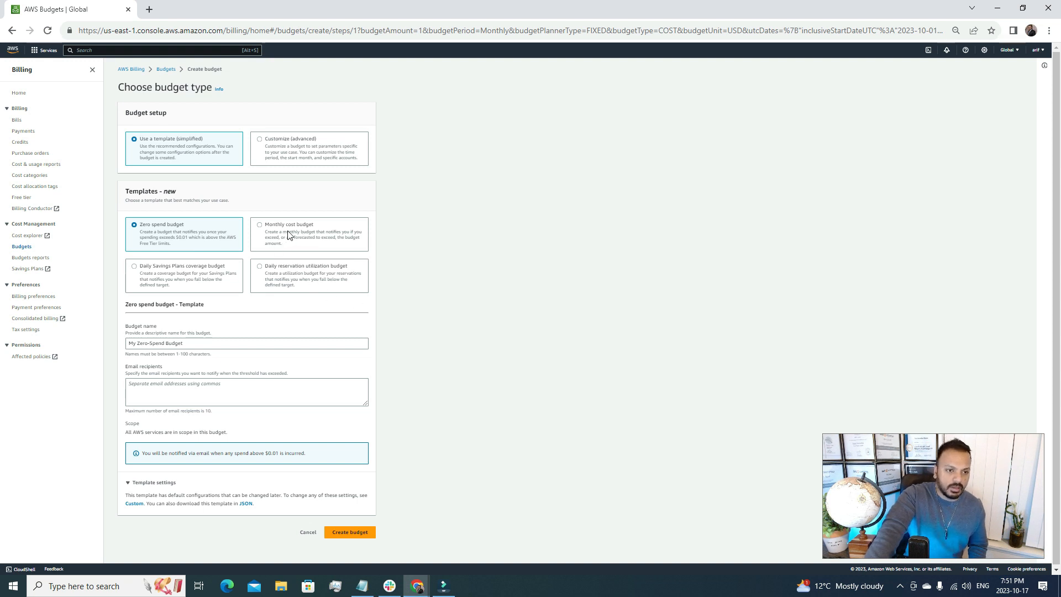
{"action": "mouse_move", "coordinate": [332, 237]}
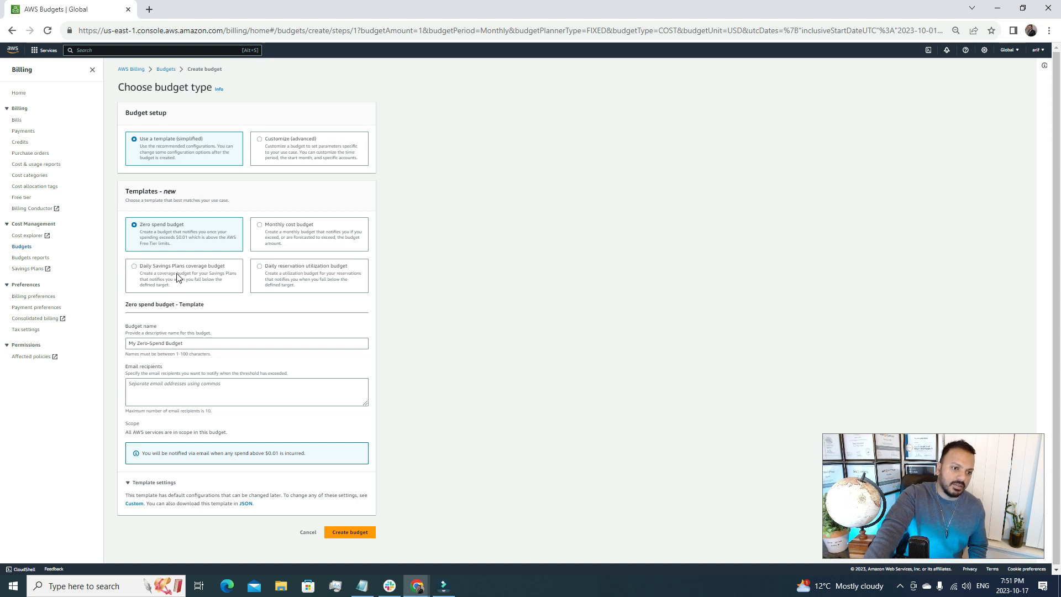
{"action": "mouse_move", "coordinate": [185, 287]}
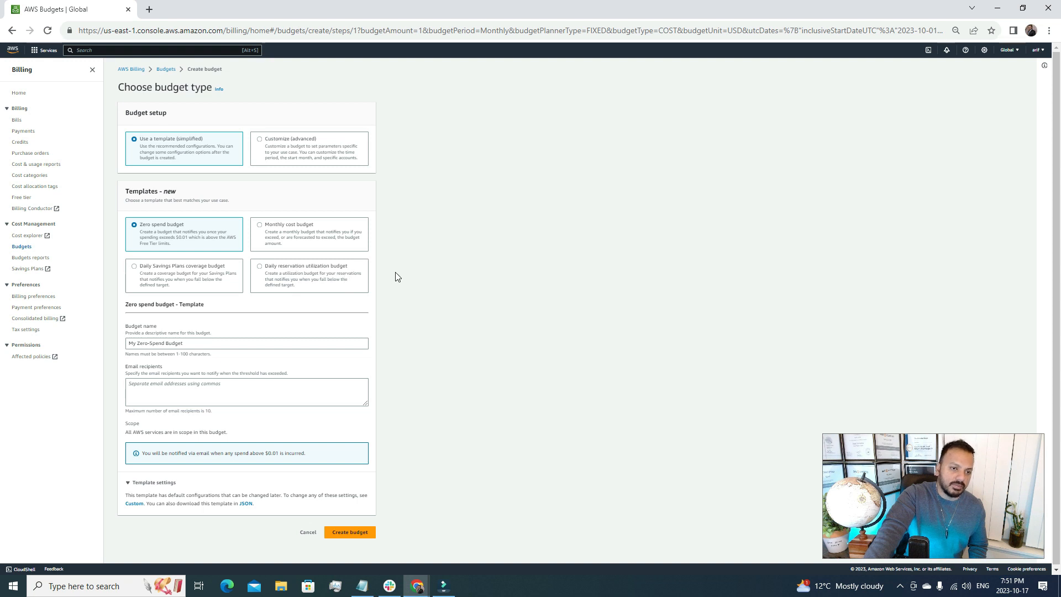
{"action": "mouse_move", "coordinate": [262, 273]}
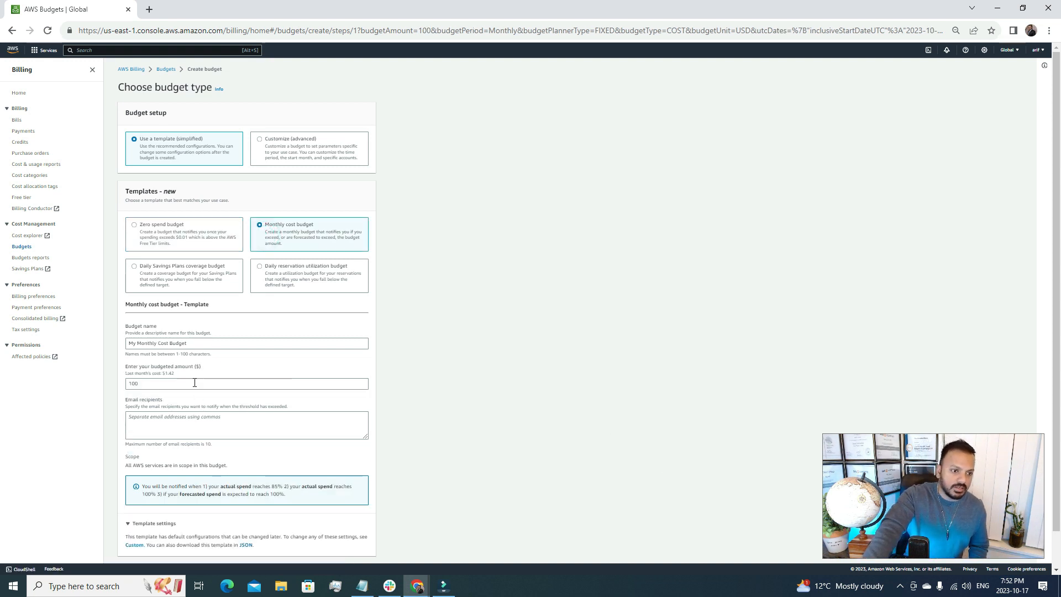
Step: Name the budget 'test-budget' and set the budgeted amount to 10.00
{"action": "double_click", "coordinate": [174, 343]}
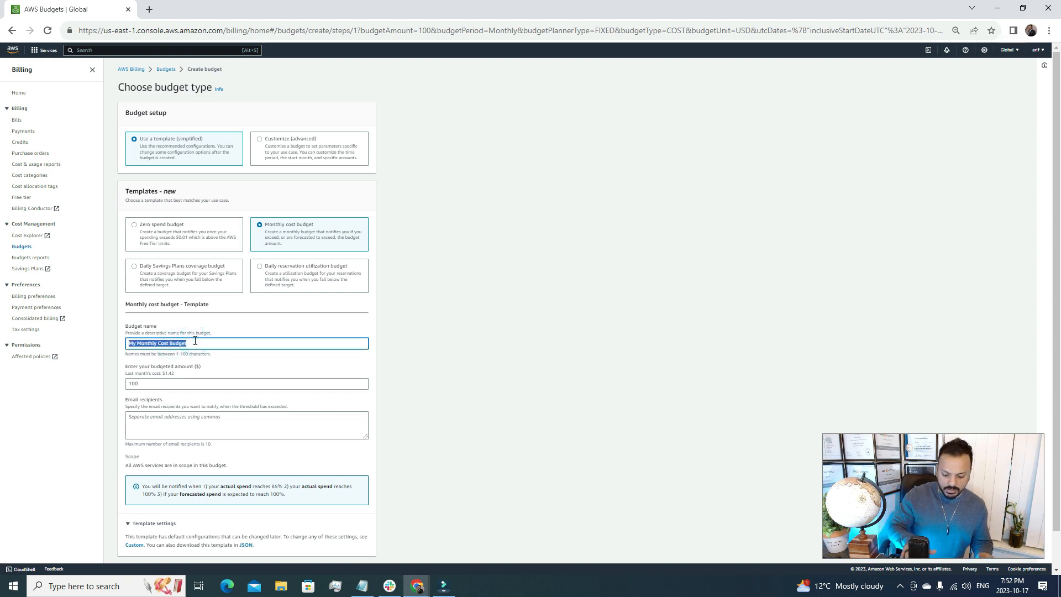
{"action": "type", "text": "test-budget"}
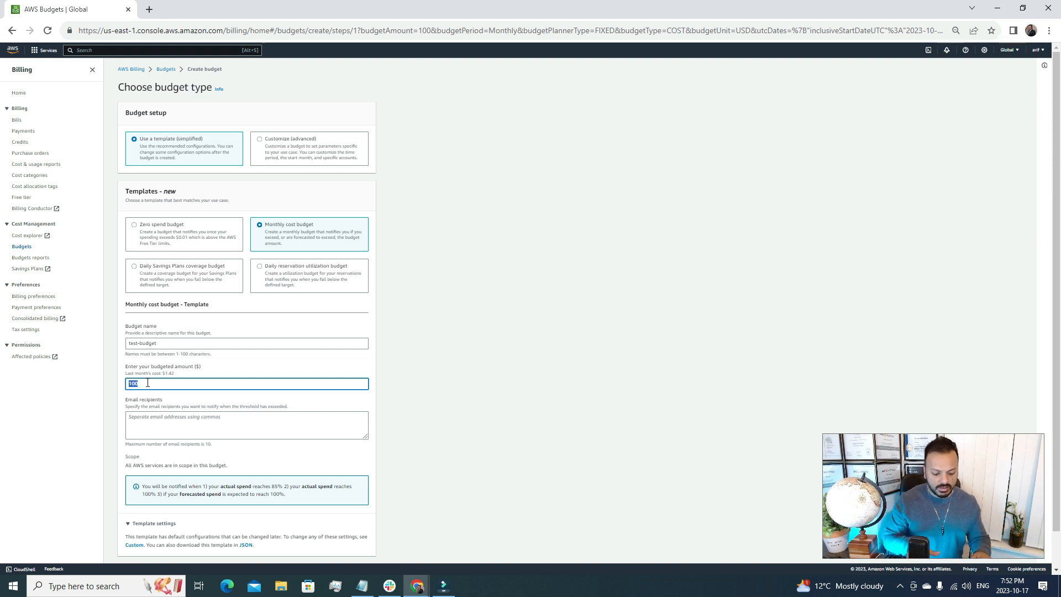
{"action": "type", "text": "10"}
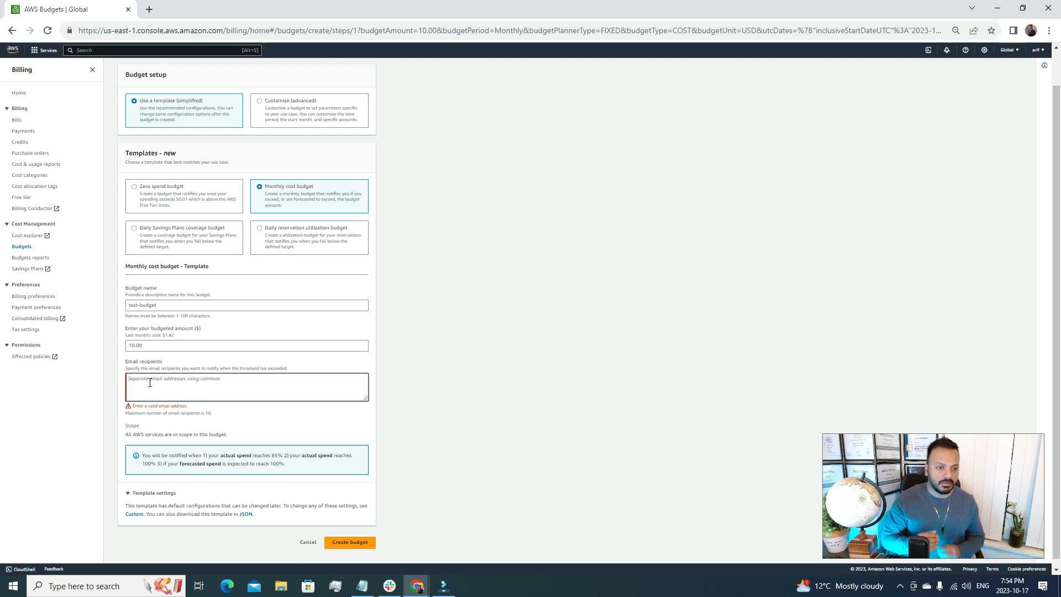
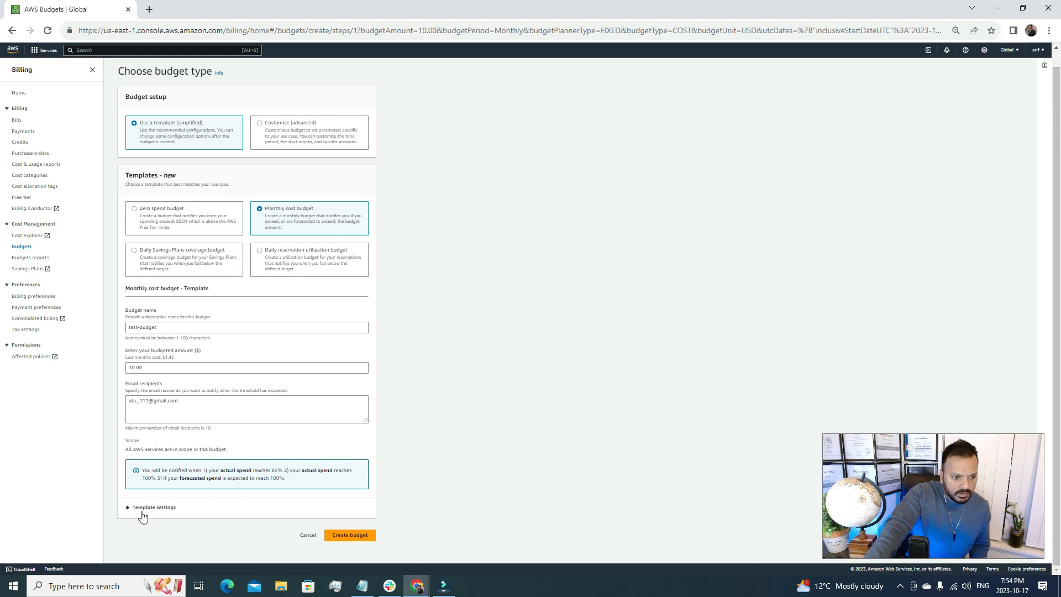
Step: Enter an alert email recipient and expand the Template settings details
{"action": "left_click", "coordinate": [154, 507]}
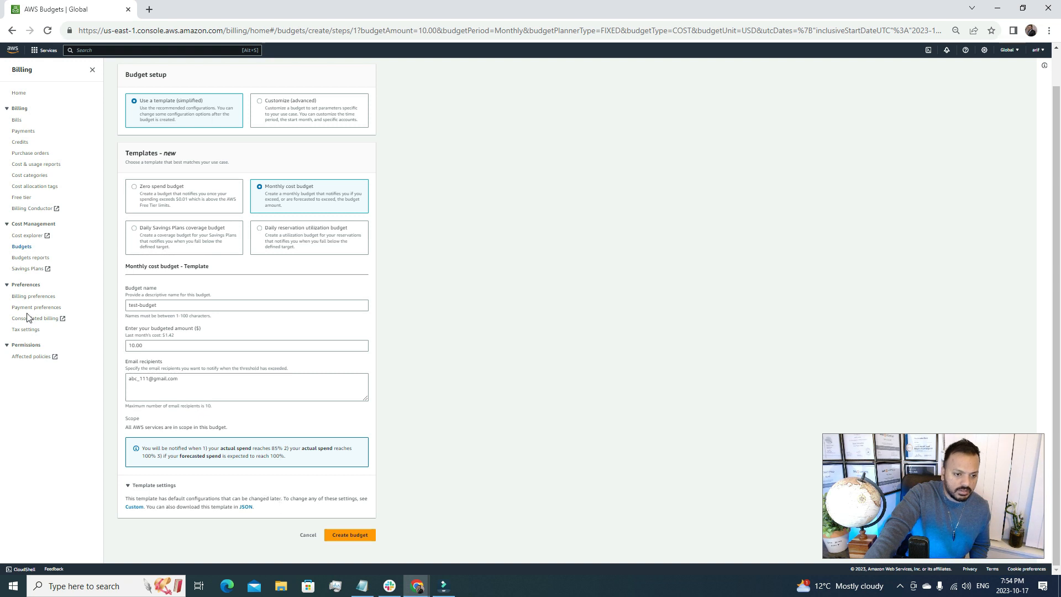
{"action": "mouse_move", "coordinate": [385, 364]}
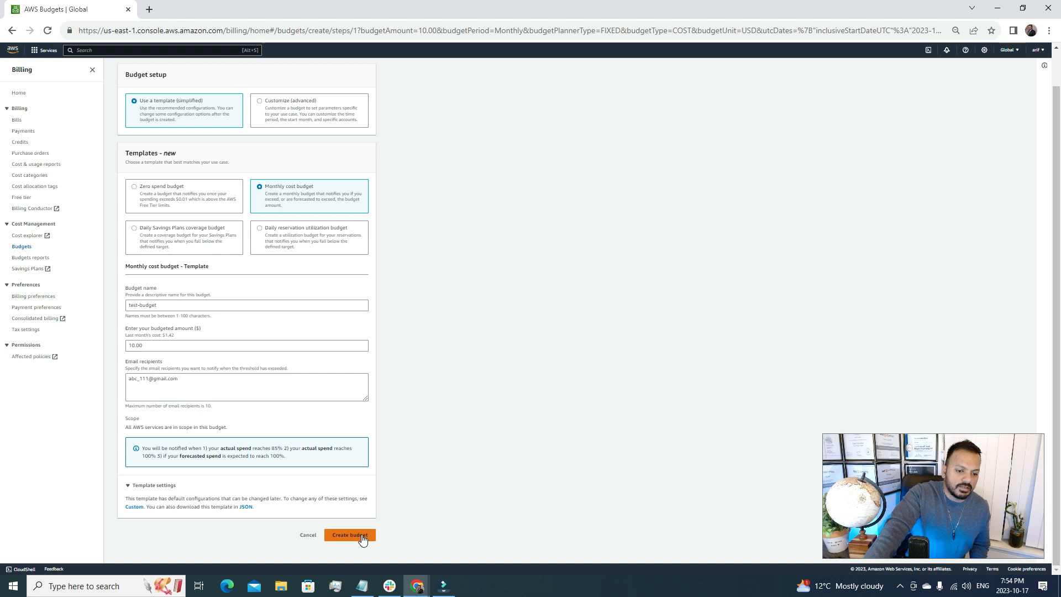
Step: Create test-budget and confirm it appears on the Budgets overview at $10.00
{"action": "left_click", "coordinate": [349, 534]}
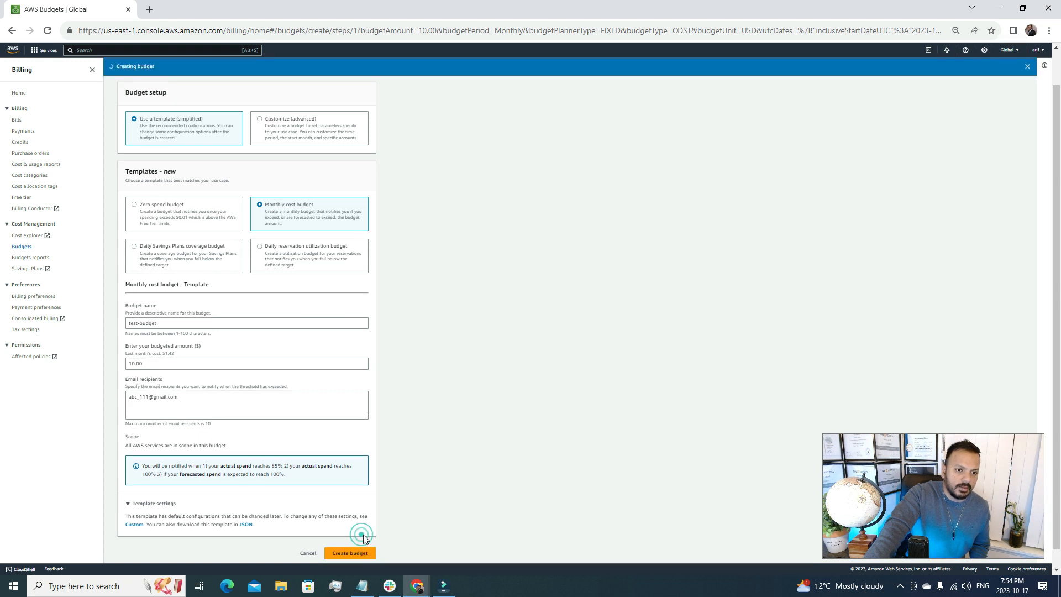
{"action": "left_click", "coordinate": [350, 552]}
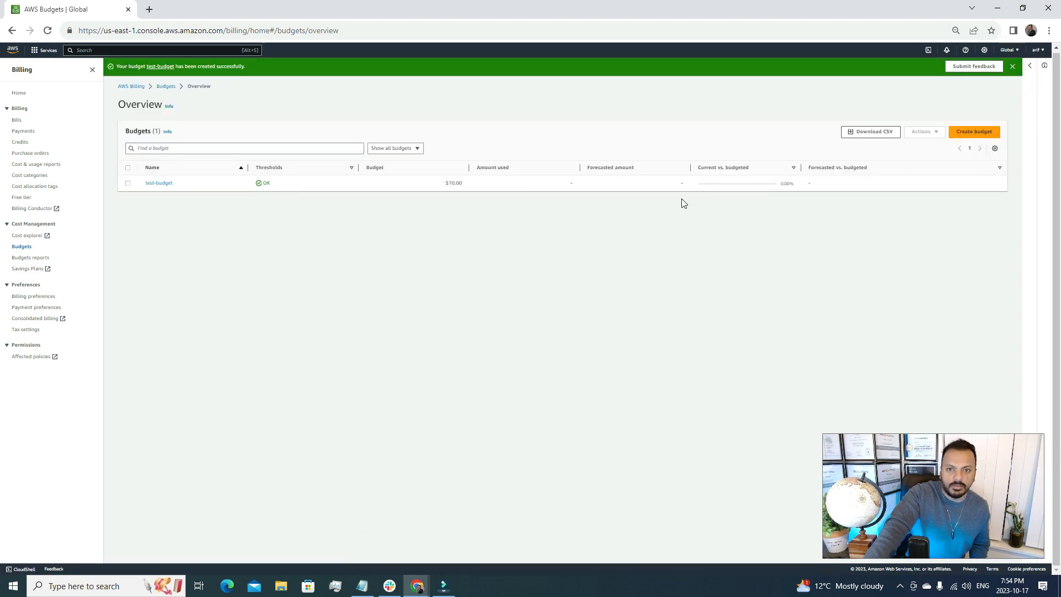
{"action": "mouse_move", "coordinate": [705, 192]}
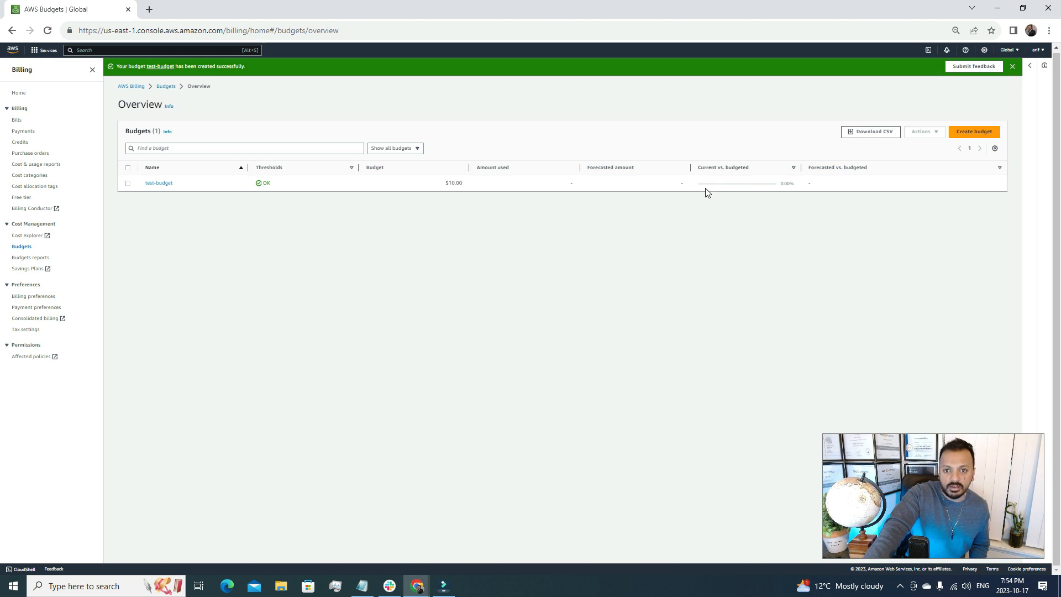
{"action": "mouse_move", "coordinate": [711, 184]}
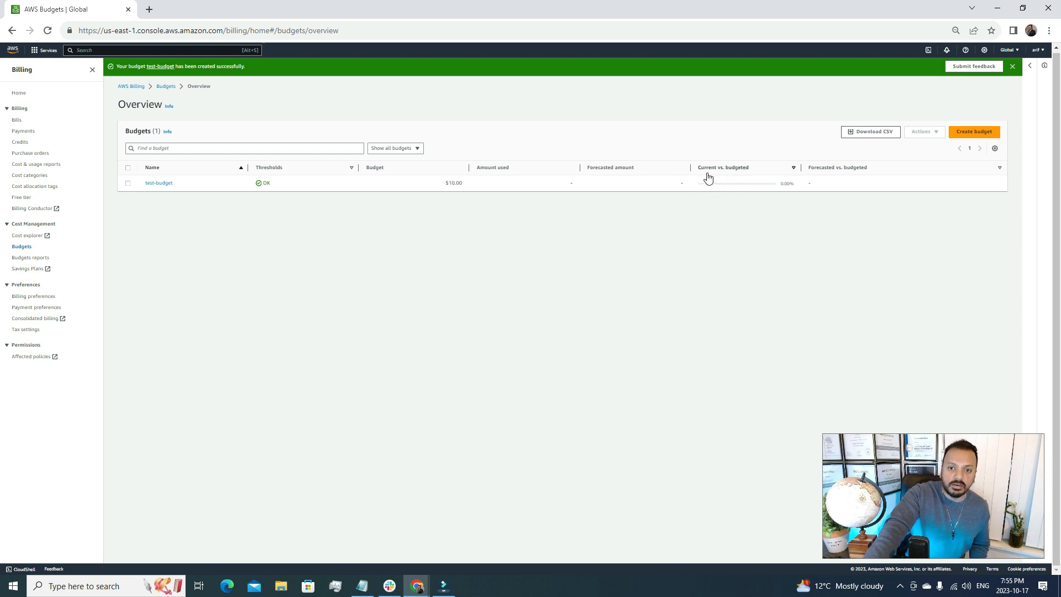
{"action": "mouse_move", "coordinate": [303, 316]}
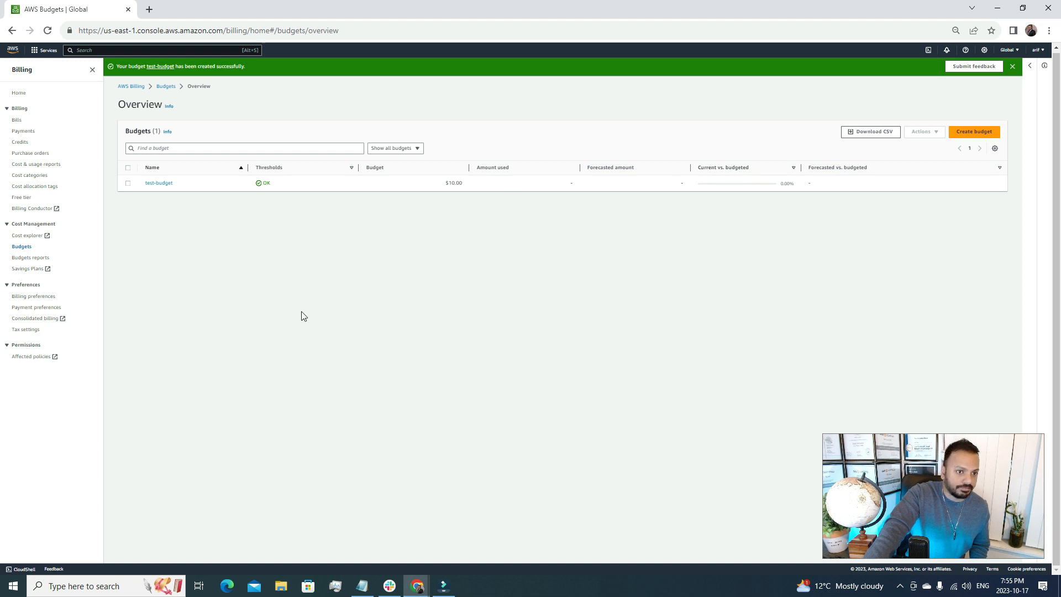
{"action": "mouse_move", "coordinate": [124, 221]}
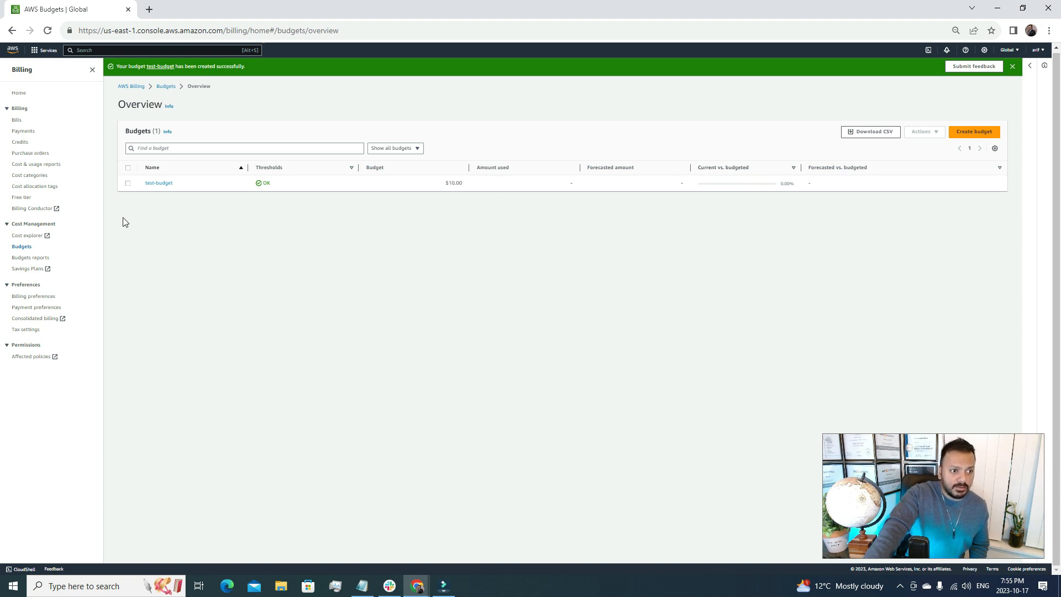
{"action": "mouse_move", "coordinate": [98, 272]}
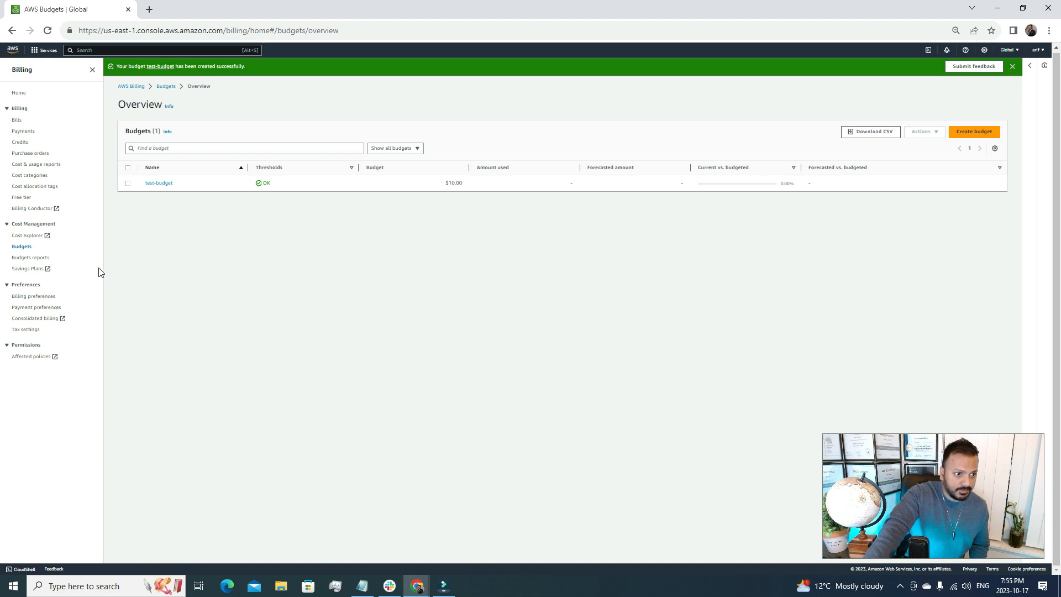
{"action": "mouse_move", "coordinate": [124, 267]}
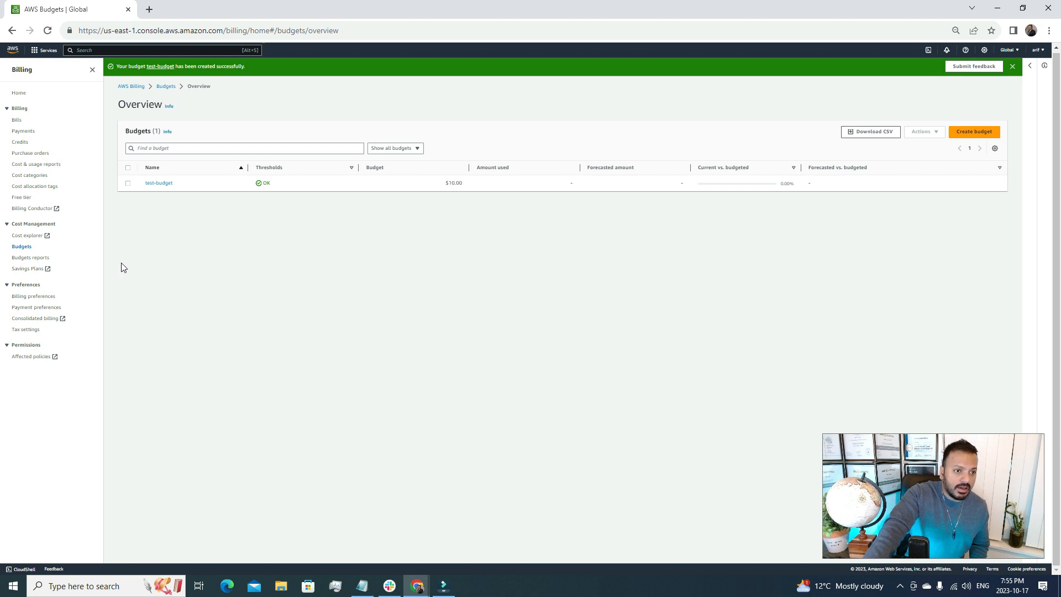
{"action": "mouse_move", "coordinate": [133, 252]}
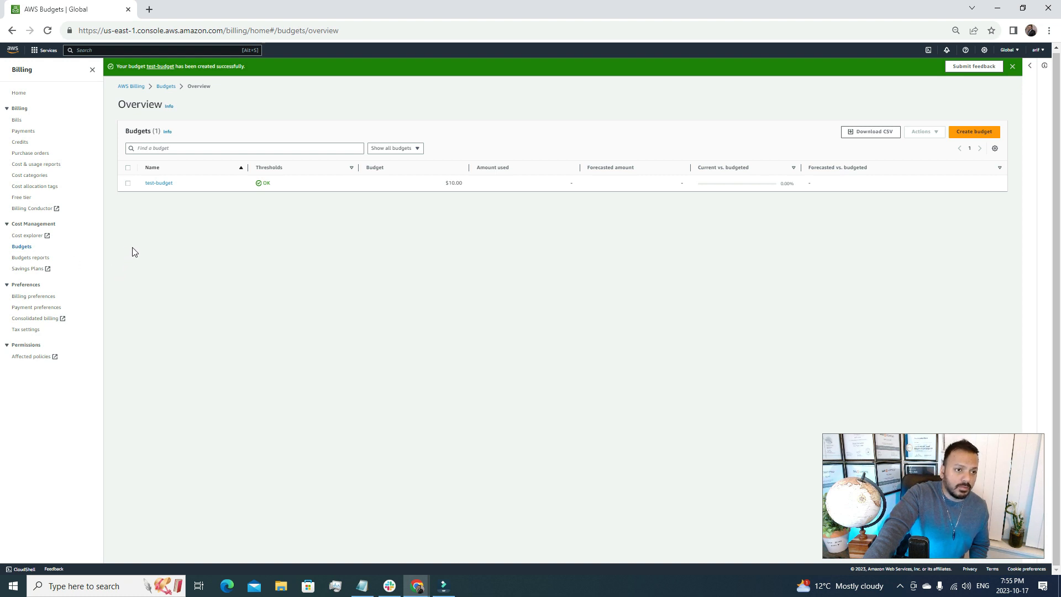
{"action": "mouse_move", "coordinate": [76, 259]}
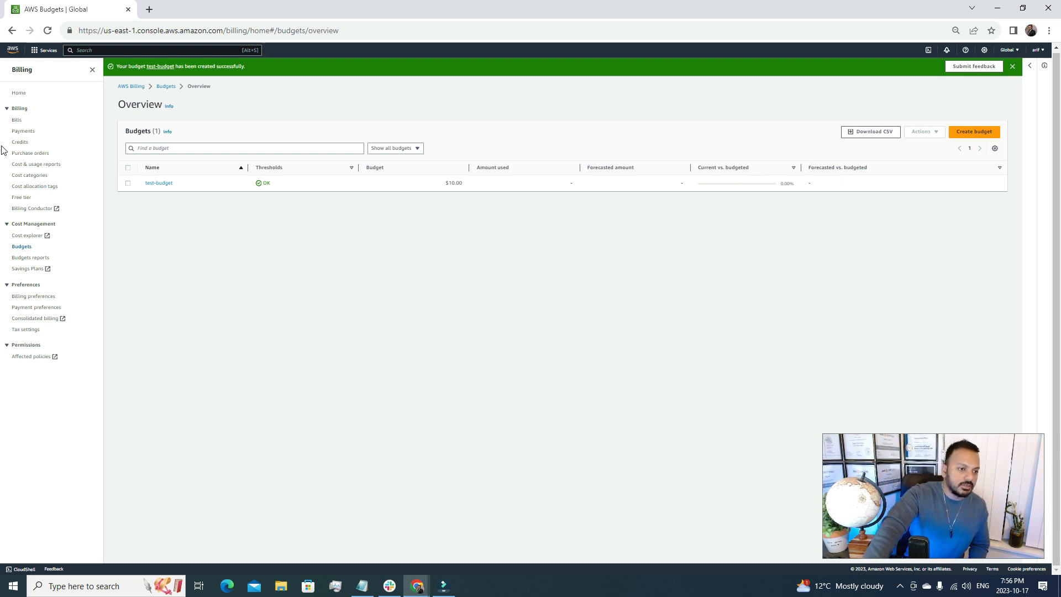
Step: Open the Savings Plans overview in a new tab from the Billing sidebar
{"action": "left_click", "coordinate": [27, 269]}
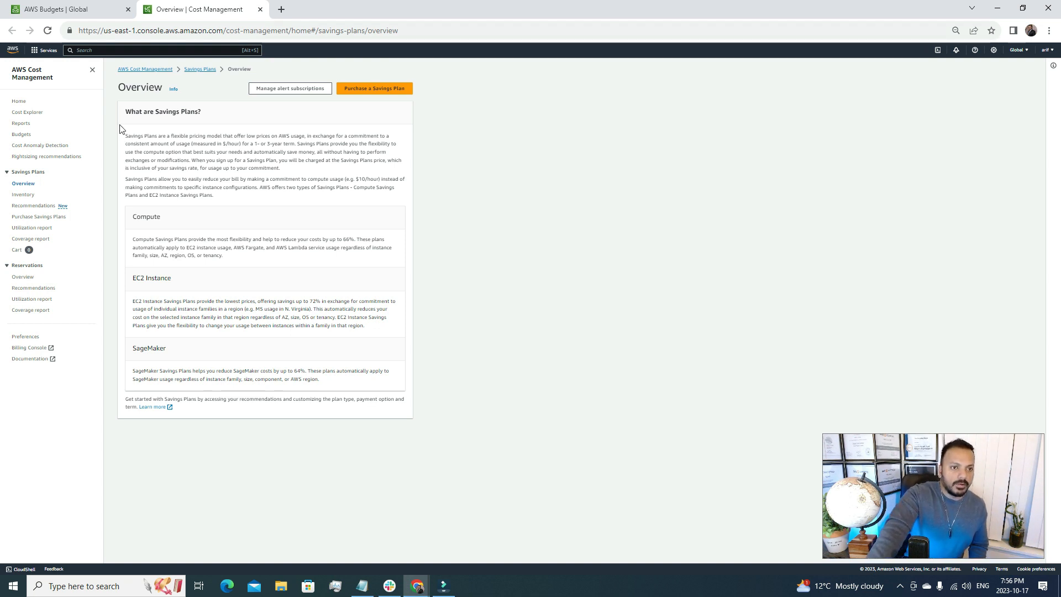
{"action": "mouse_move", "coordinate": [364, 102]}
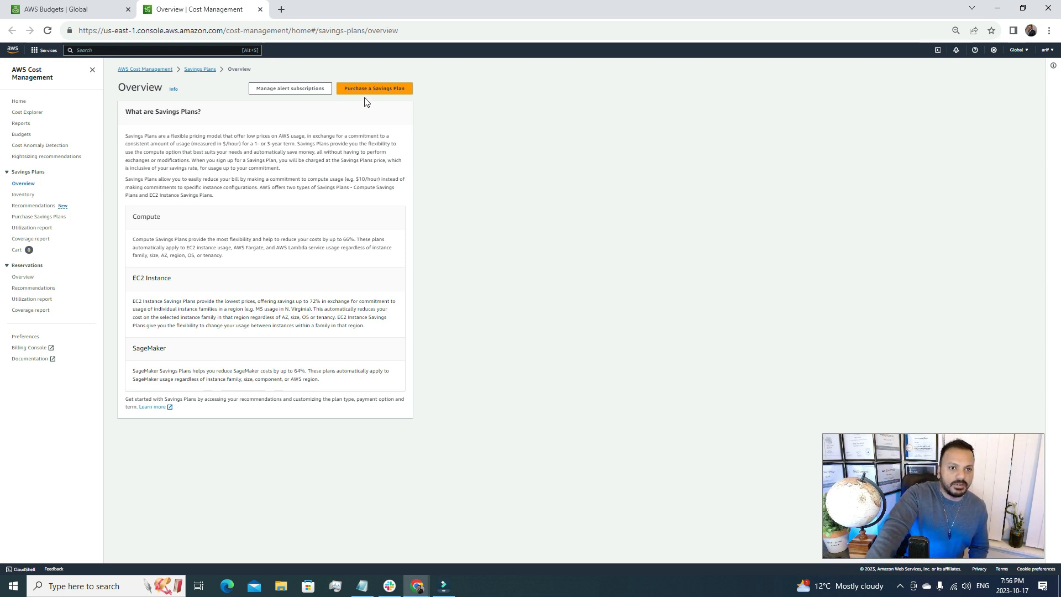
Step: Open the Purchase Savings Plans form from the Savings Plans overview
{"action": "left_click", "coordinate": [374, 88]}
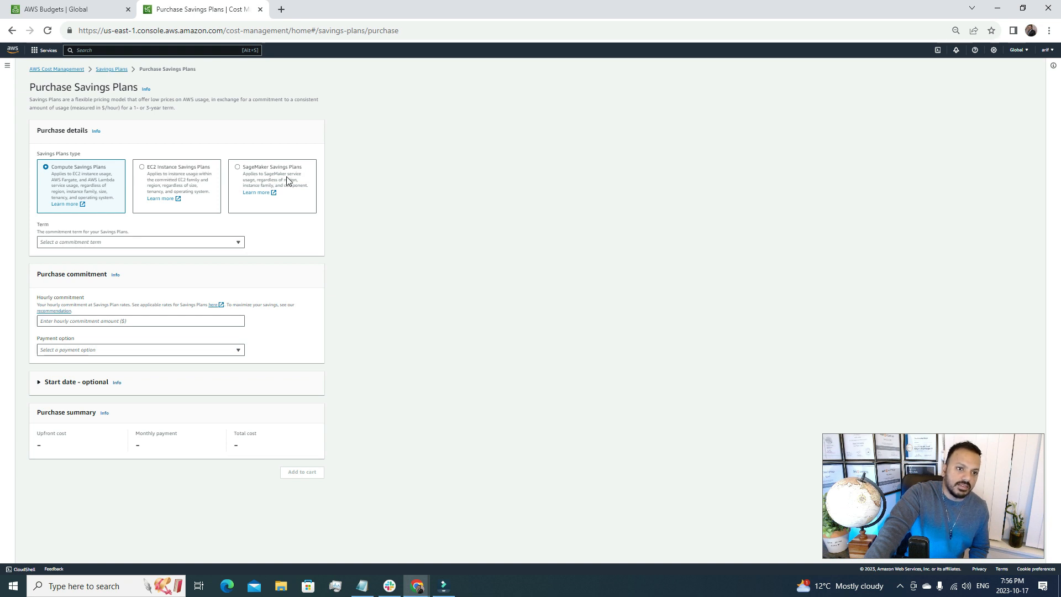
{"action": "mouse_move", "coordinate": [415, 260]}
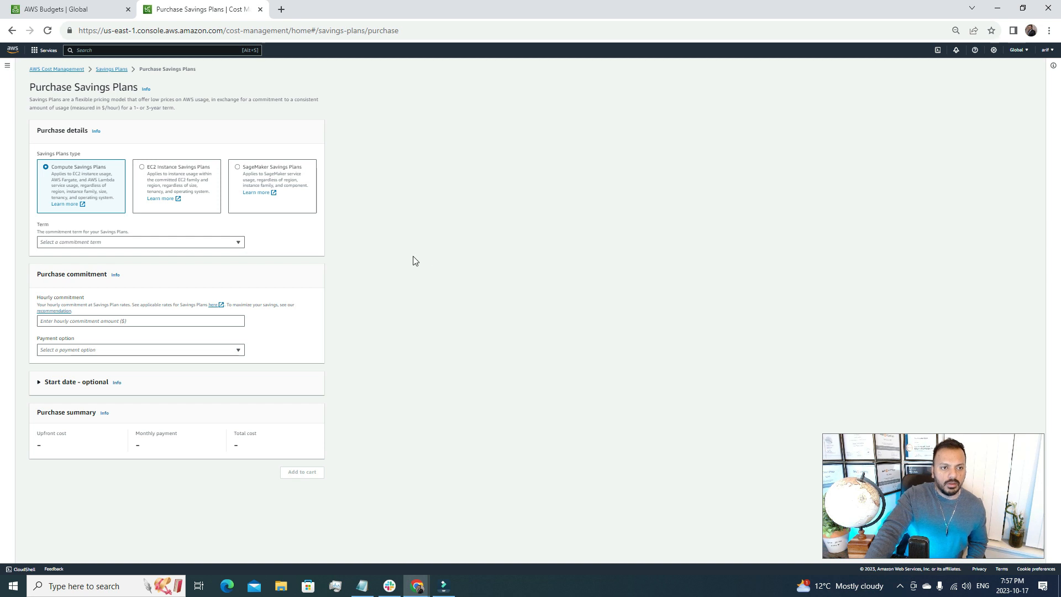
{"action": "mouse_move", "coordinate": [370, 230]}
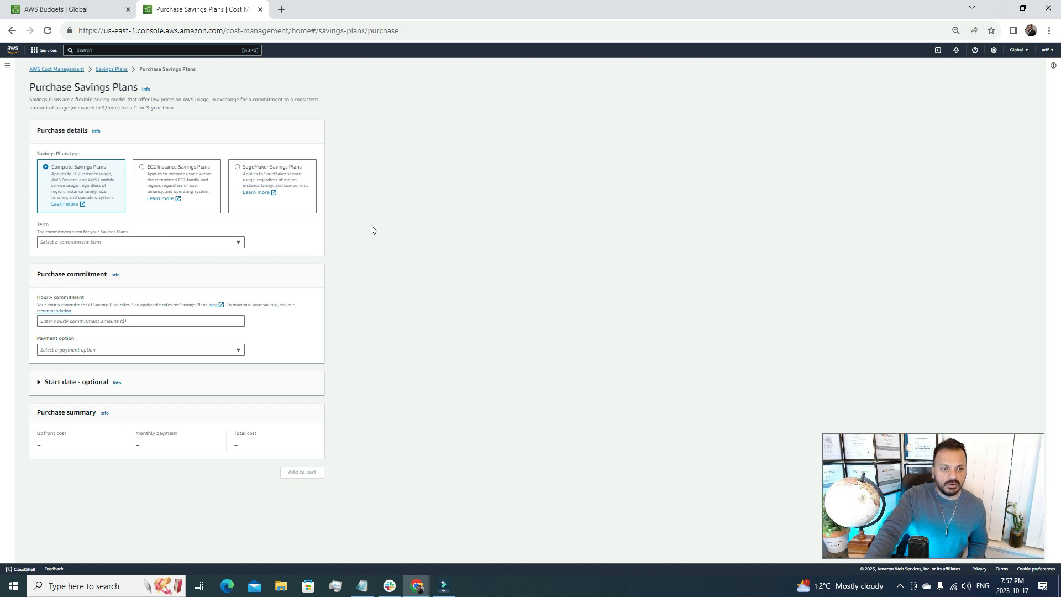
{"action": "mouse_move", "coordinate": [257, 174]}
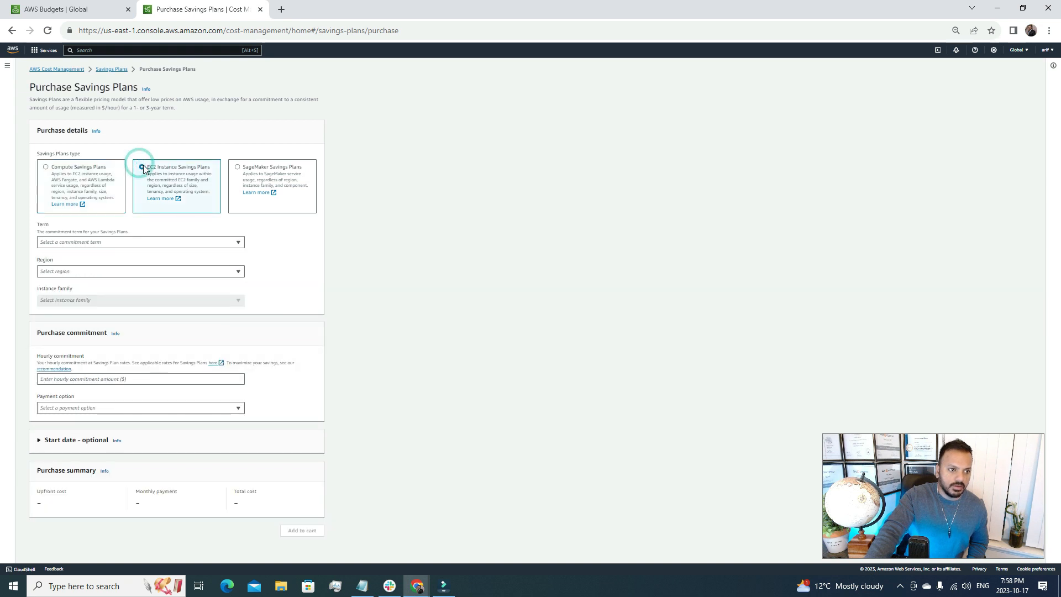
Step: Choose EC2 Instance Savings Plans, a 3-year term and the US East (N. Virginia) region
{"action": "left_click", "coordinate": [142, 166]}
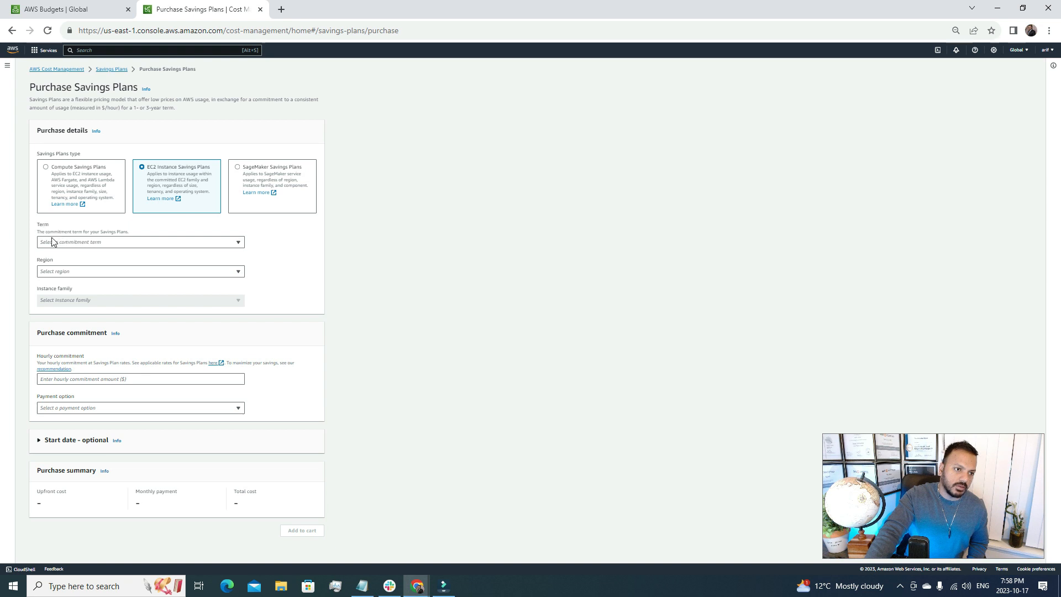
{"action": "left_click", "coordinate": [140, 242]}
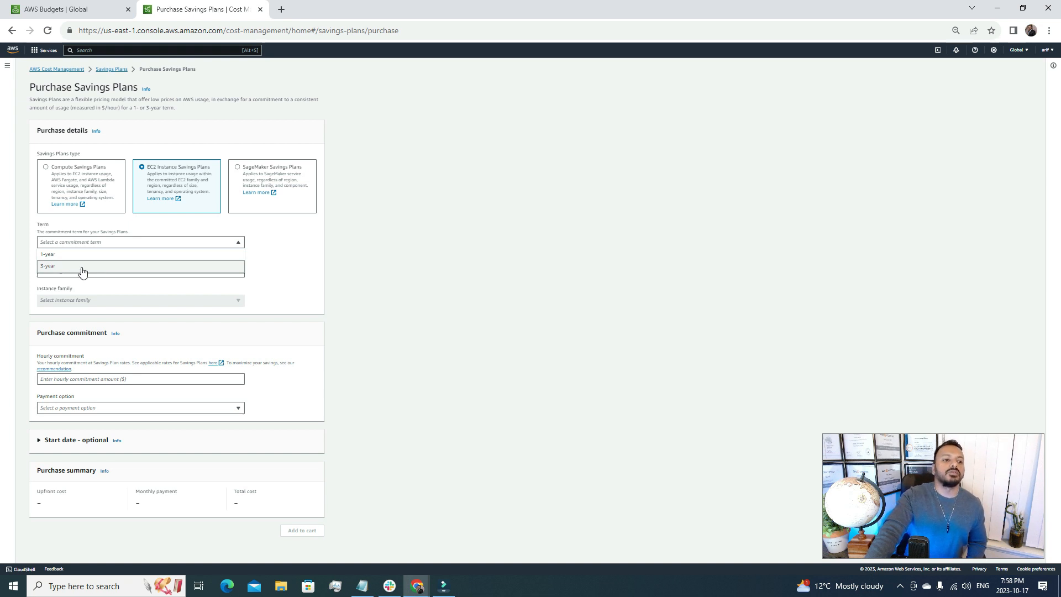
{"action": "left_click", "coordinate": [48, 265]}
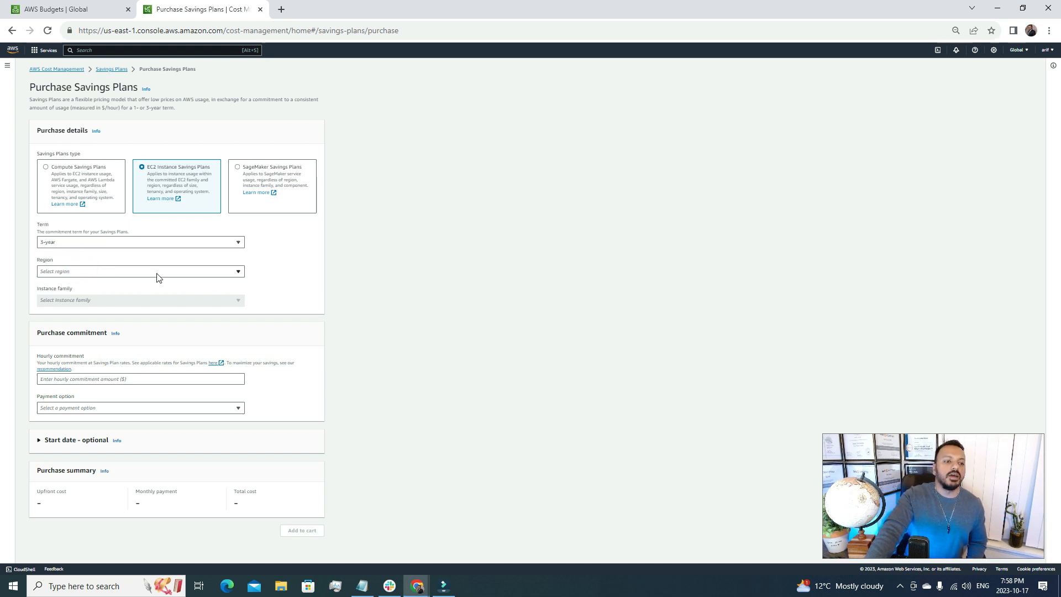
{"action": "left_click", "coordinate": [140, 271]}
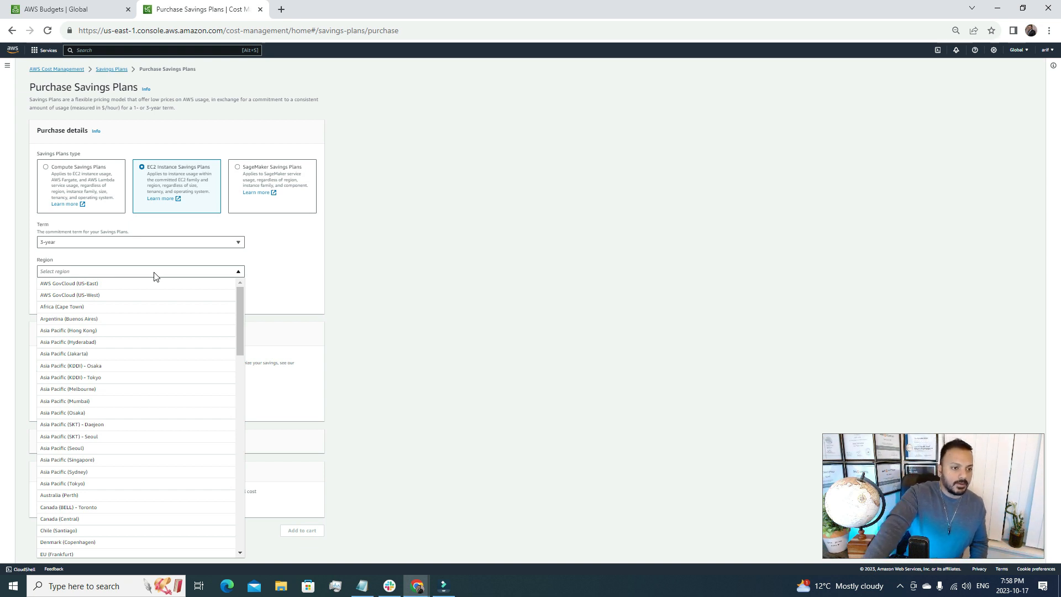
{"action": "mouse_move", "coordinate": [145, 295]}
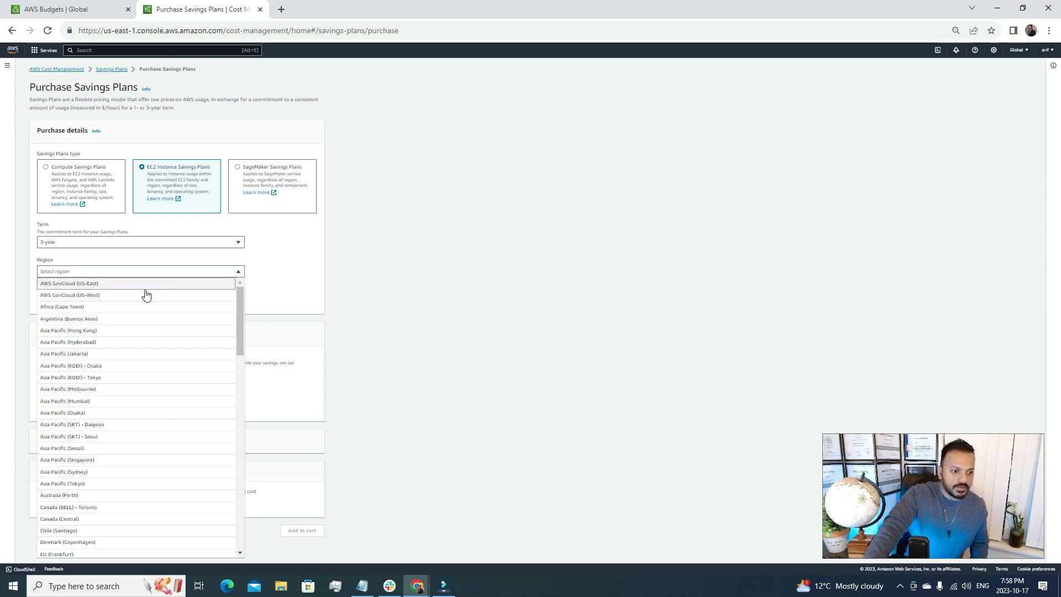
{"action": "mouse_move", "coordinate": [151, 331]}
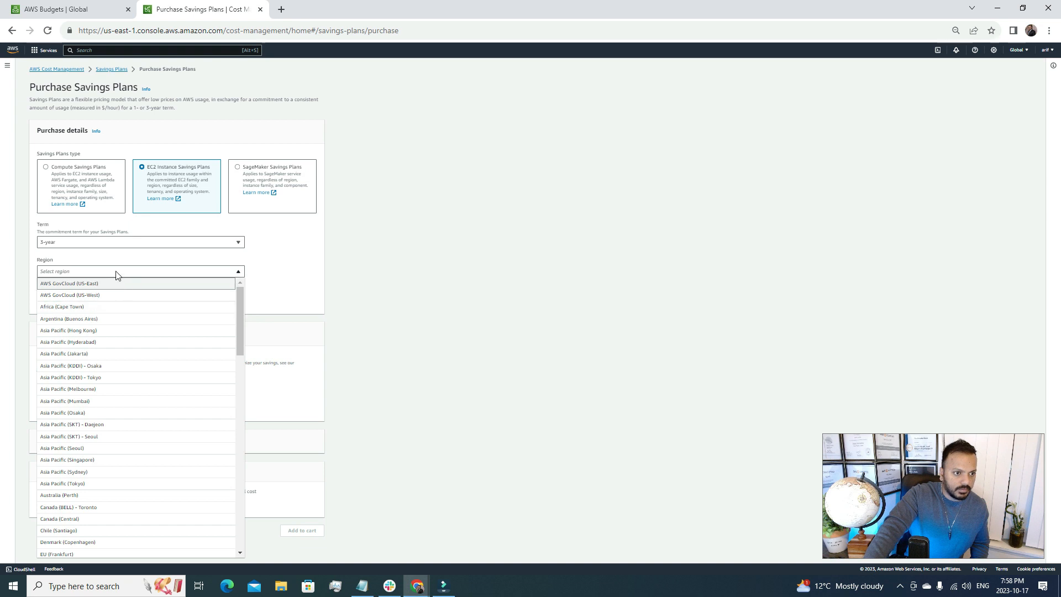
{"action": "scroll", "scroll_direction": "down", "scroll_amount": 3}
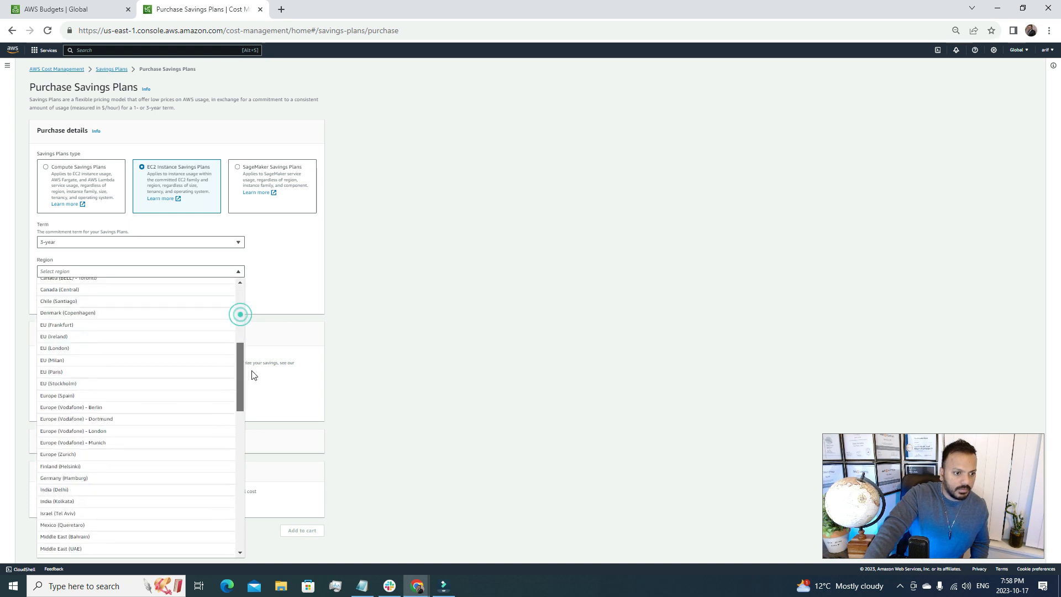
{"action": "scroll", "scroll_direction": "down", "scroll_amount": 3}
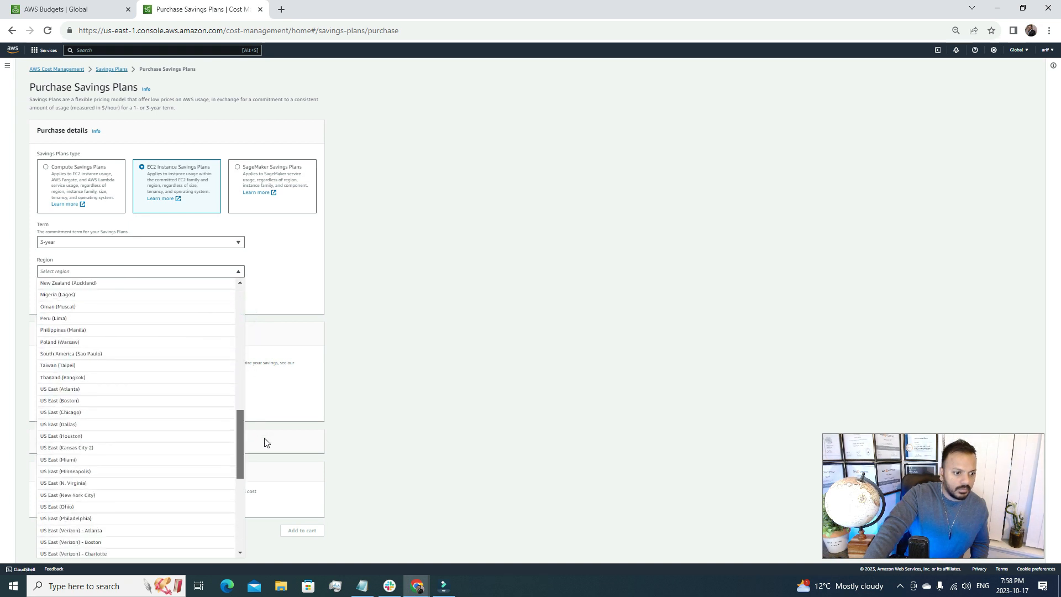
{"action": "left_click", "coordinate": [63, 483]}
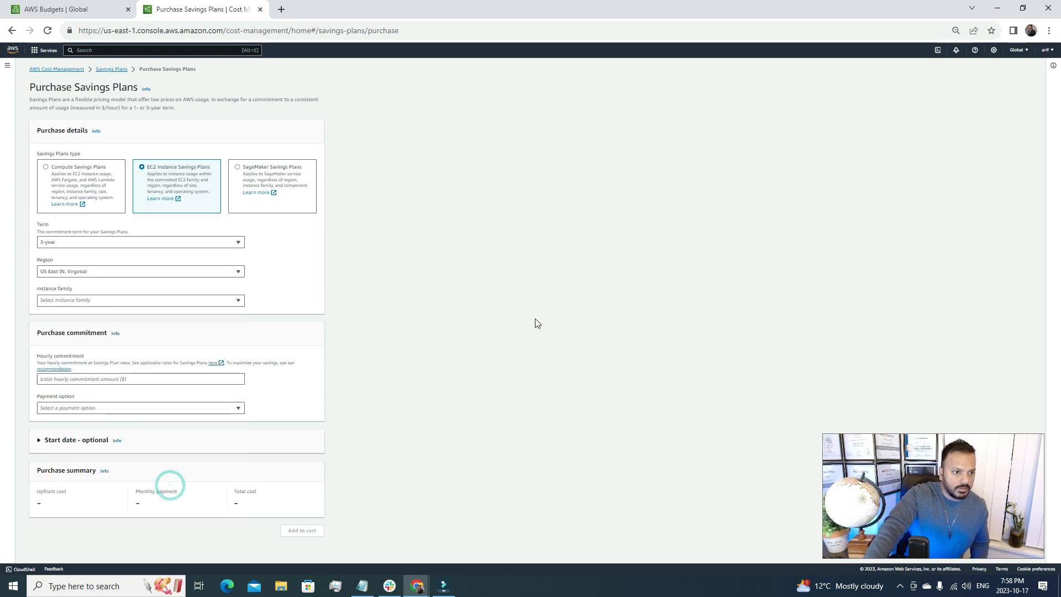
Step: Pick t3 from the Instance family list
{"action": "left_click", "coordinate": [139, 299]}
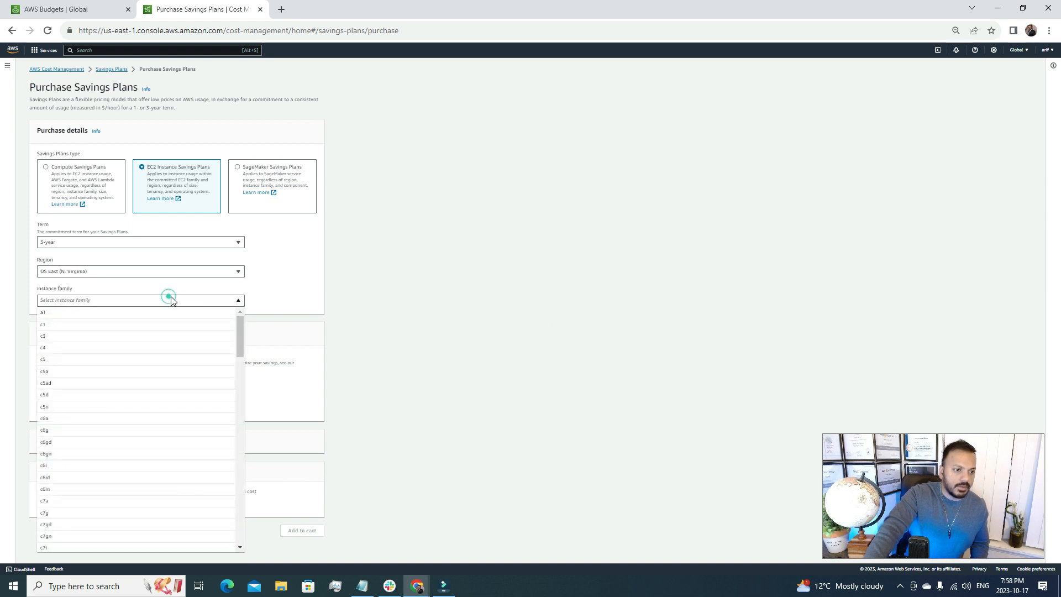
{"action": "scroll", "scroll_direction": "down", "scroll_amount": 3}
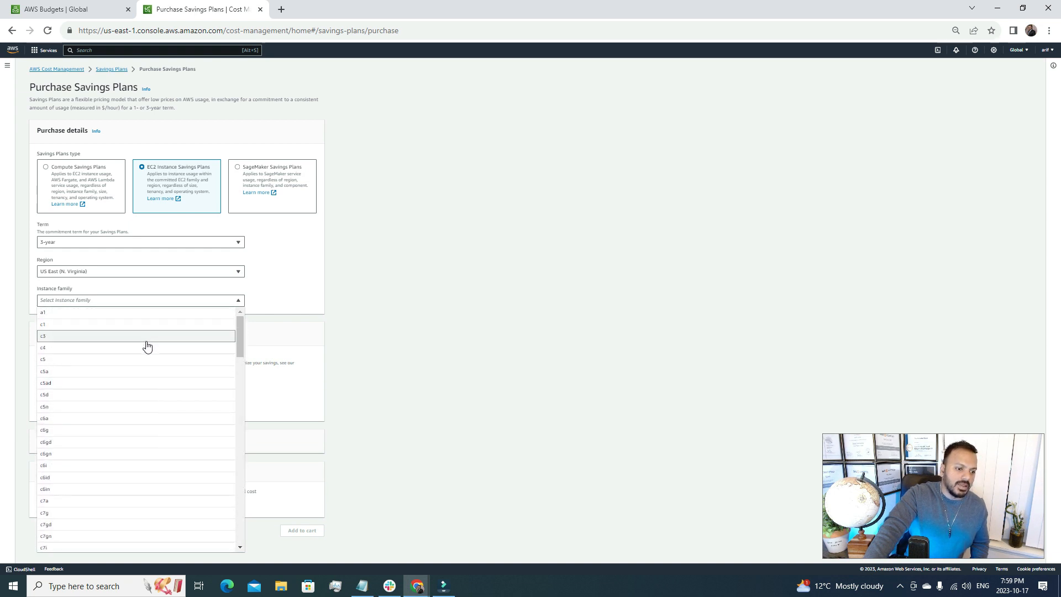
{"action": "scroll", "scroll_direction": "down", "scroll_amount": 3}
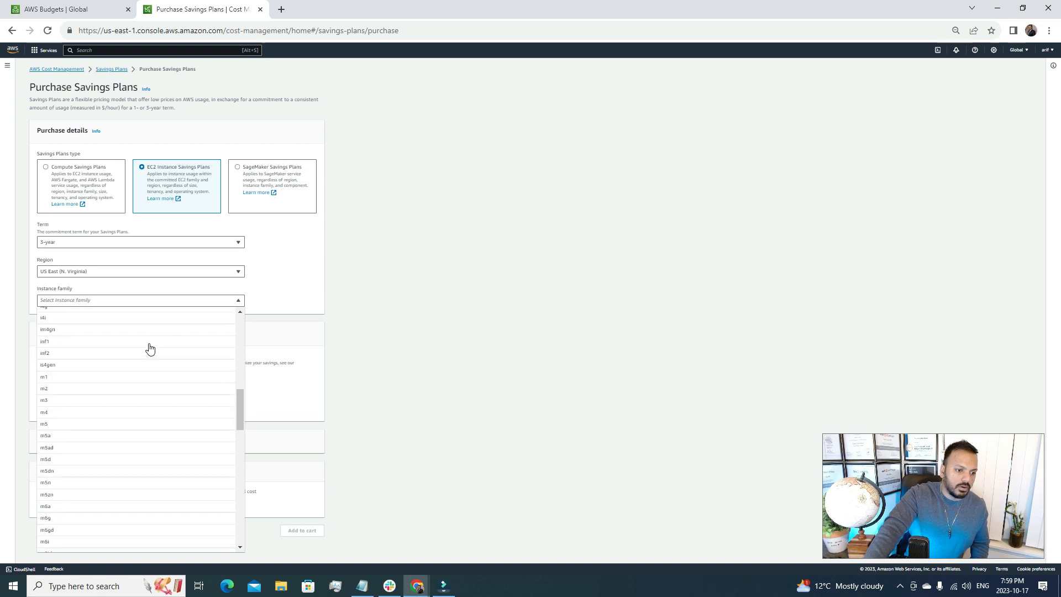
{"action": "scroll", "scroll_direction": "down", "scroll_amount": 3}
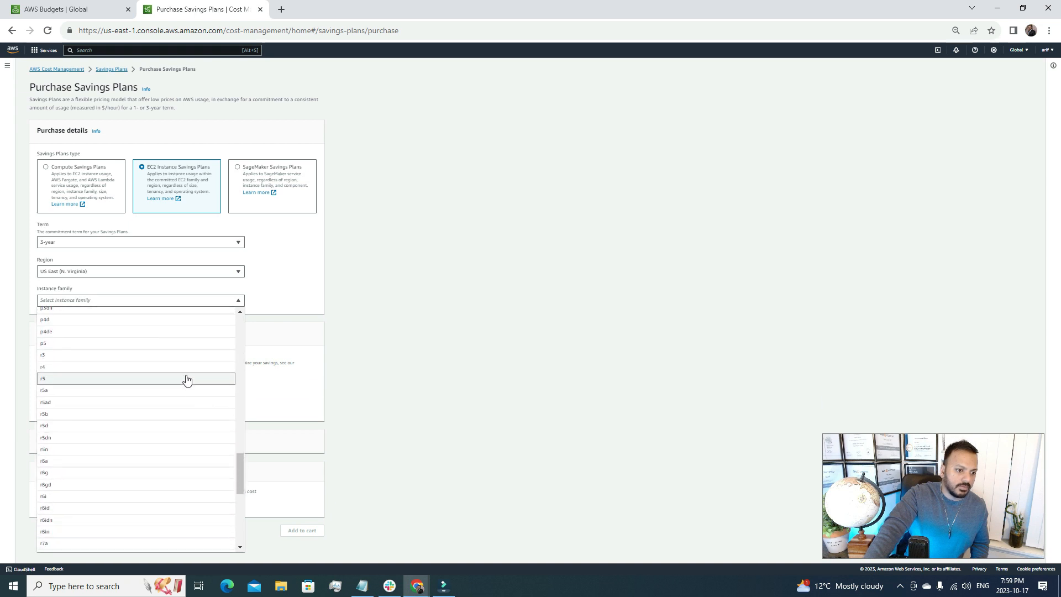
{"action": "scroll", "scroll_direction": "down", "scroll_amount": 3}
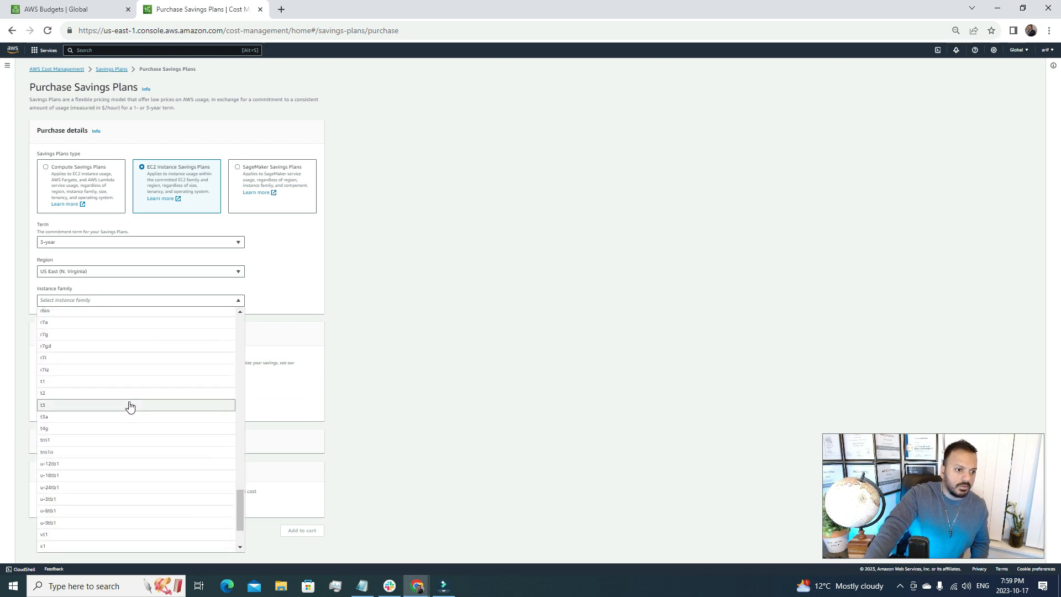
{"action": "mouse_move", "coordinate": [98, 409]}
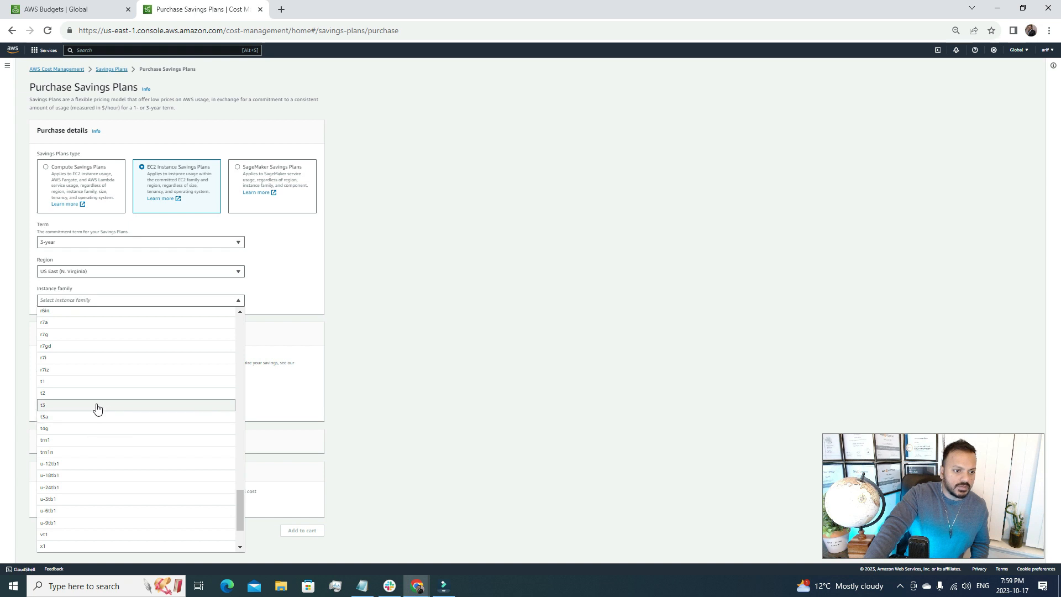
{"action": "left_click", "coordinate": [43, 404]}
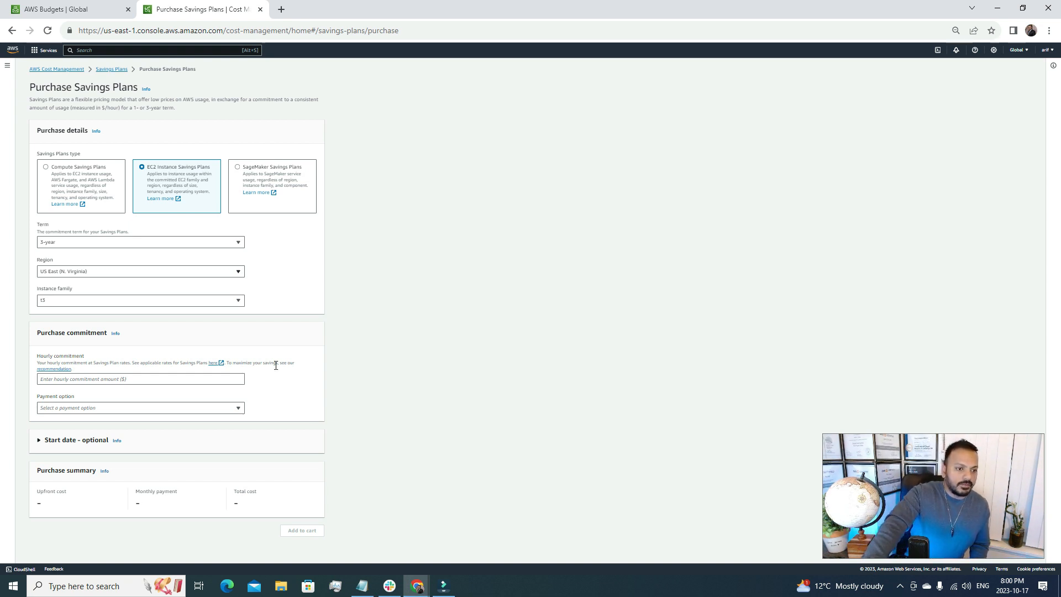
Step: Select No upfront in the Payment option dropdown
{"action": "left_click", "coordinate": [125, 379]}
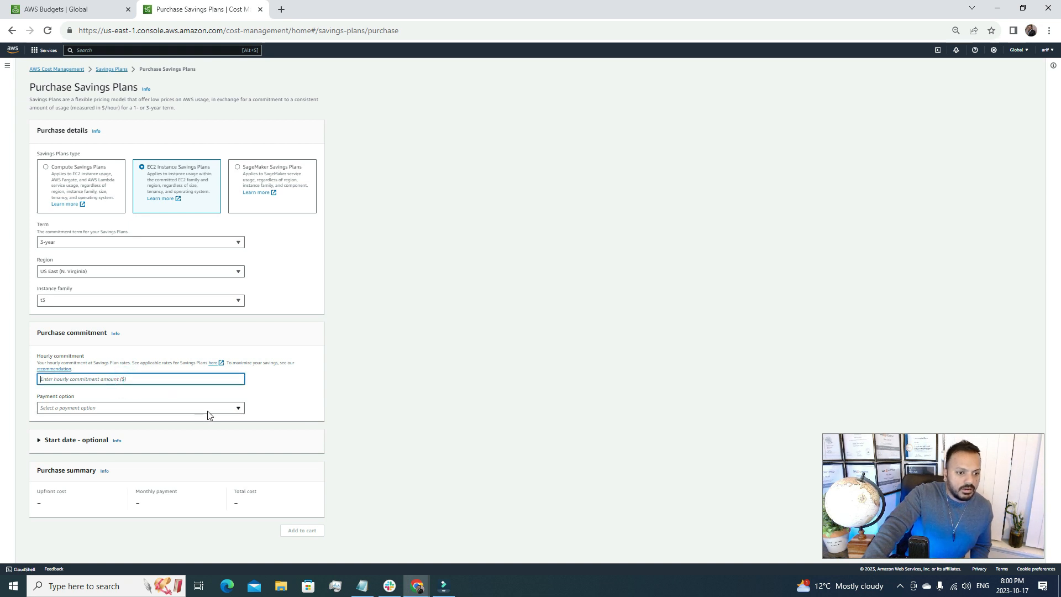
{"action": "left_click", "coordinate": [140, 407]}
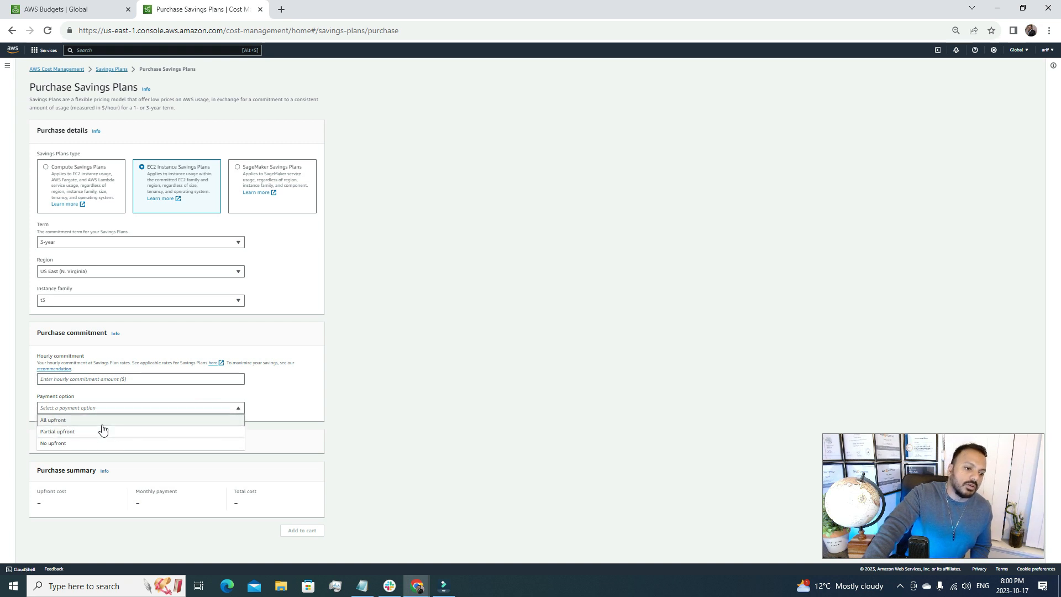
{"action": "mouse_move", "coordinate": [123, 419]}
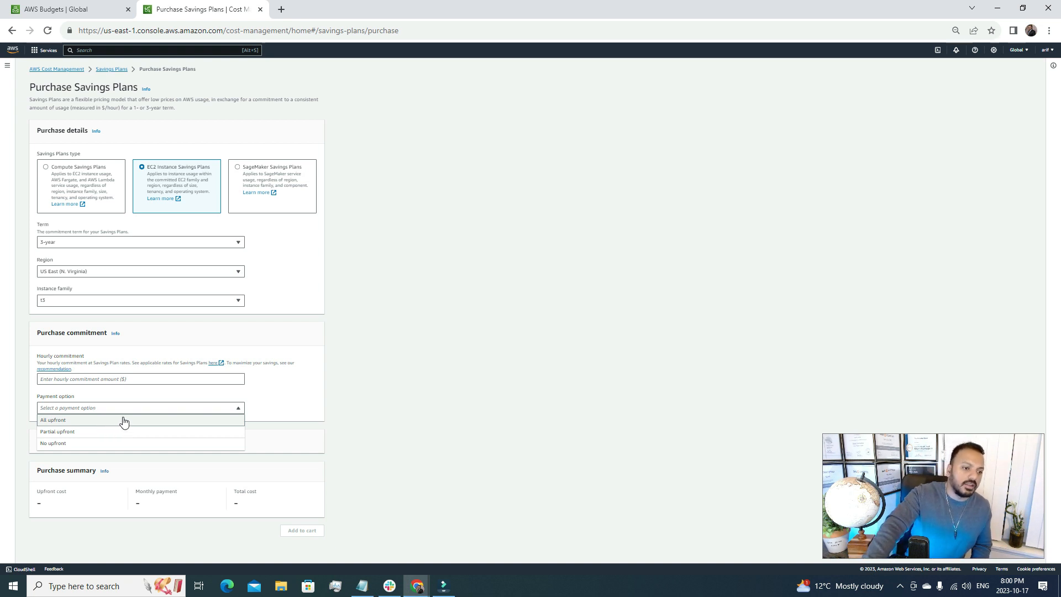
{"action": "left_click", "coordinate": [53, 419]}
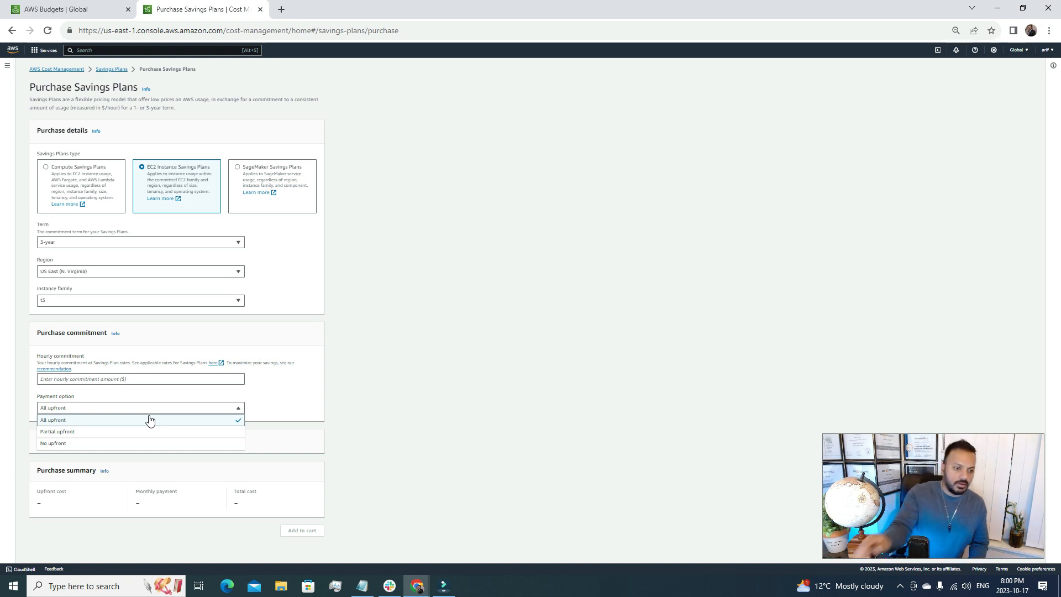
{"action": "left_click", "coordinate": [53, 443]}
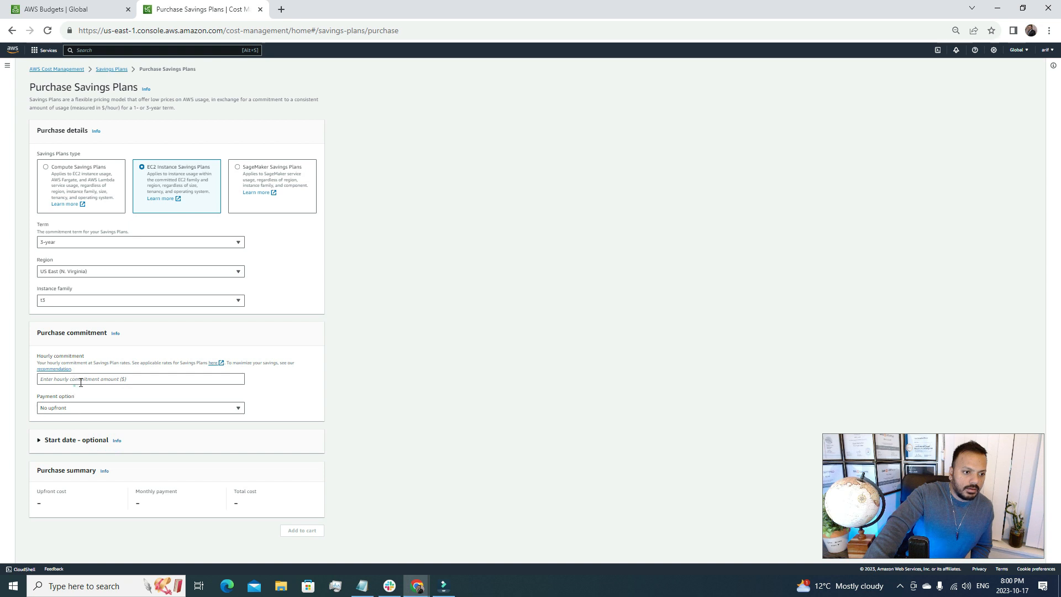
{"action": "left_click", "coordinate": [140, 379]}
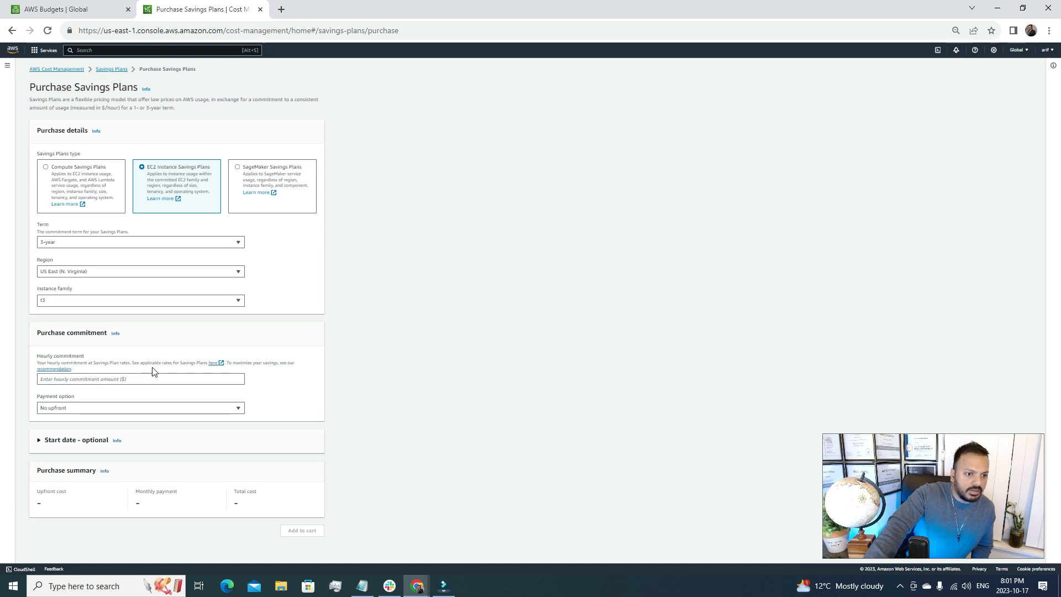
{"action": "mouse_move", "coordinate": [214, 363]}
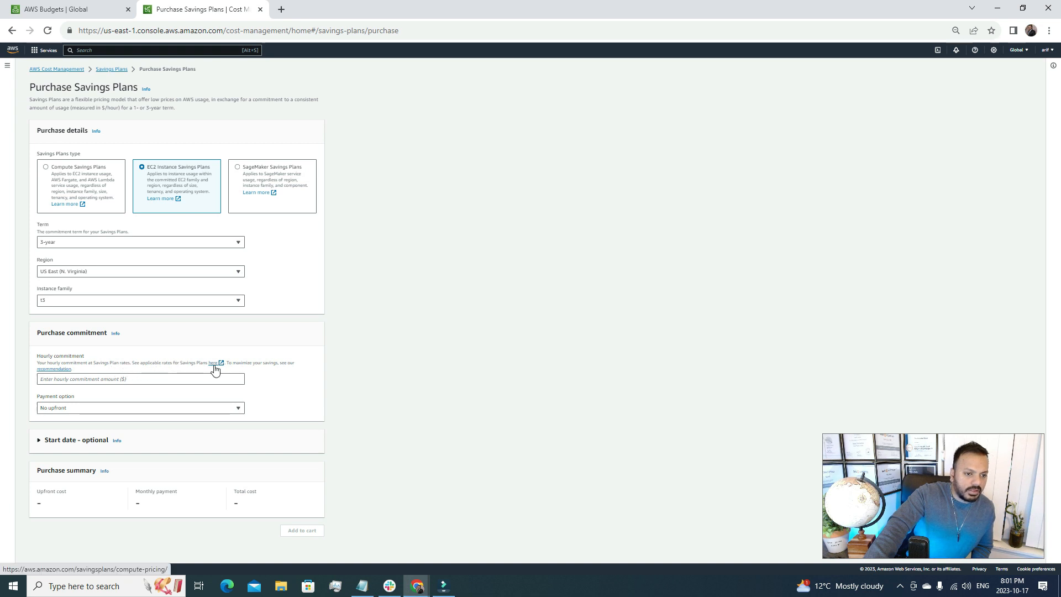
Step: Open the published Savings Plans rates, with Region US East (N. Virginia) and a 3-year term
{"action": "left_click", "coordinate": [212, 363]}
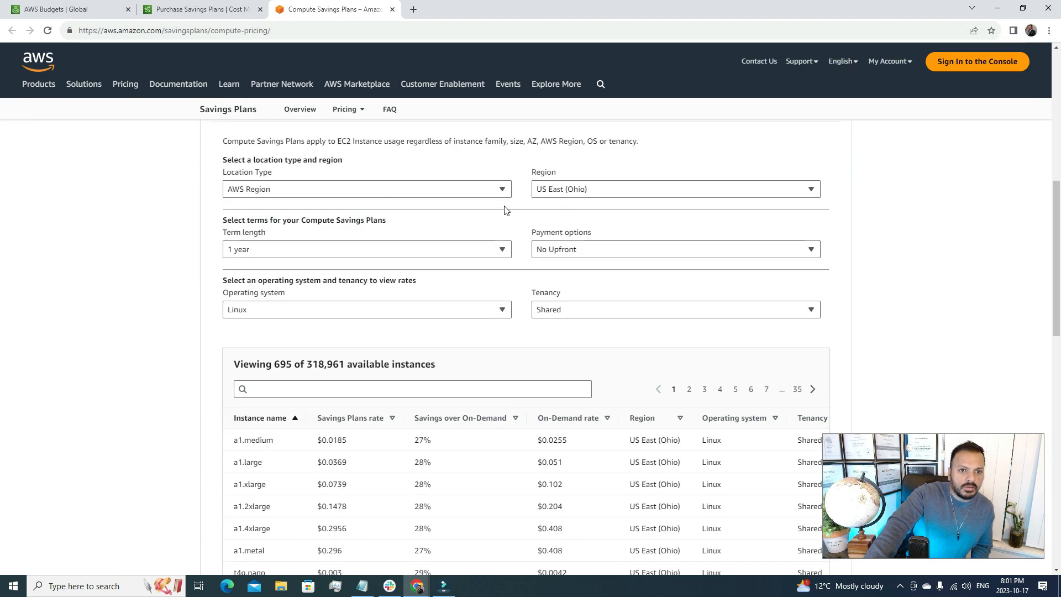
{"action": "left_click", "coordinate": [675, 189]}
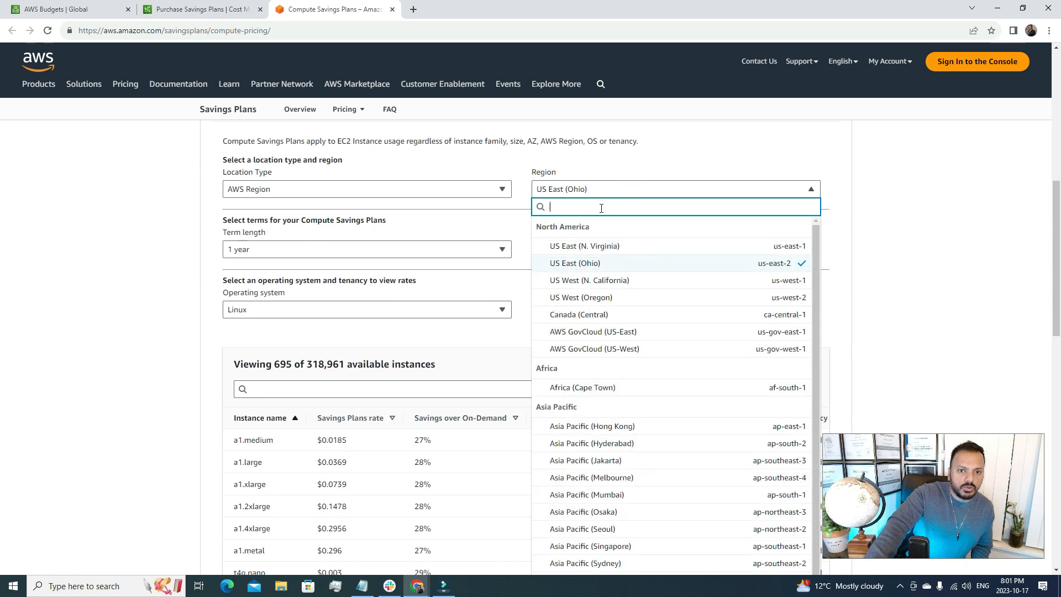
{"action": "type", "text": "t"}
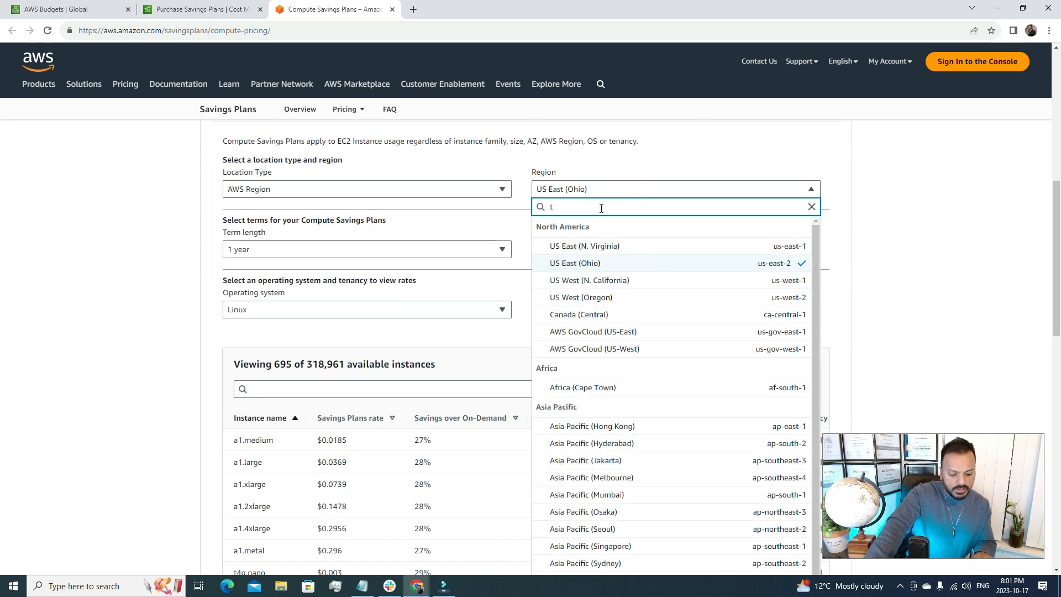
{"action": "type", "text": "3"}
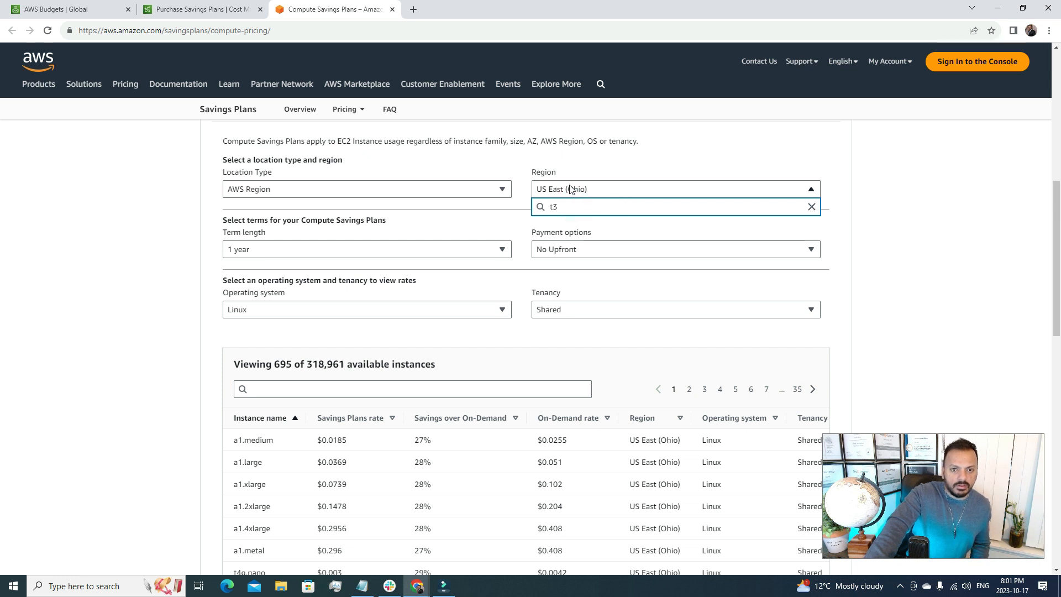
{"action": "type", "text": "n"}
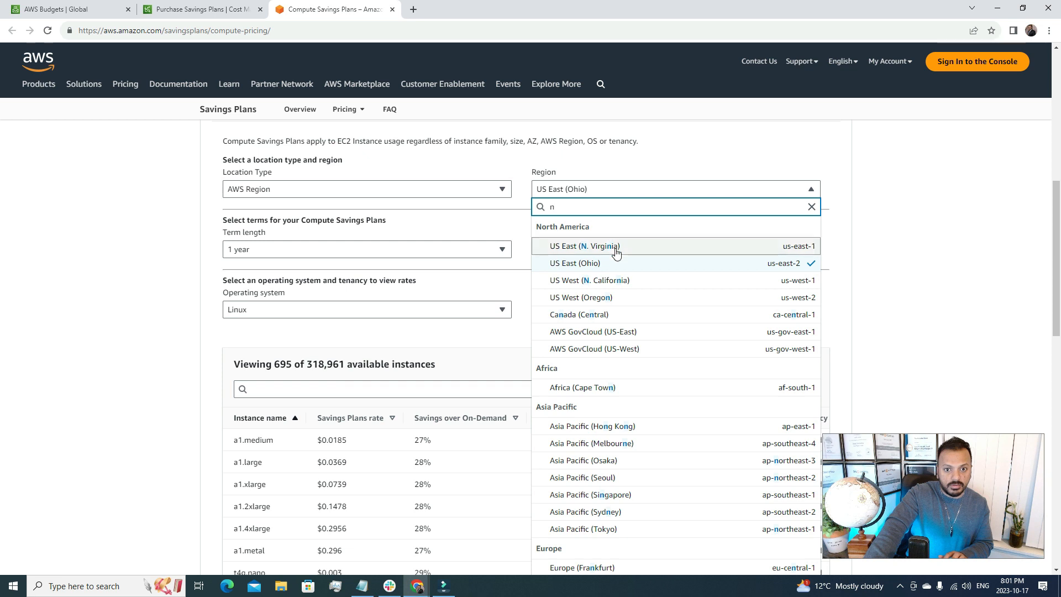
{"action": "left_click", "coordinate": [584, 246]}
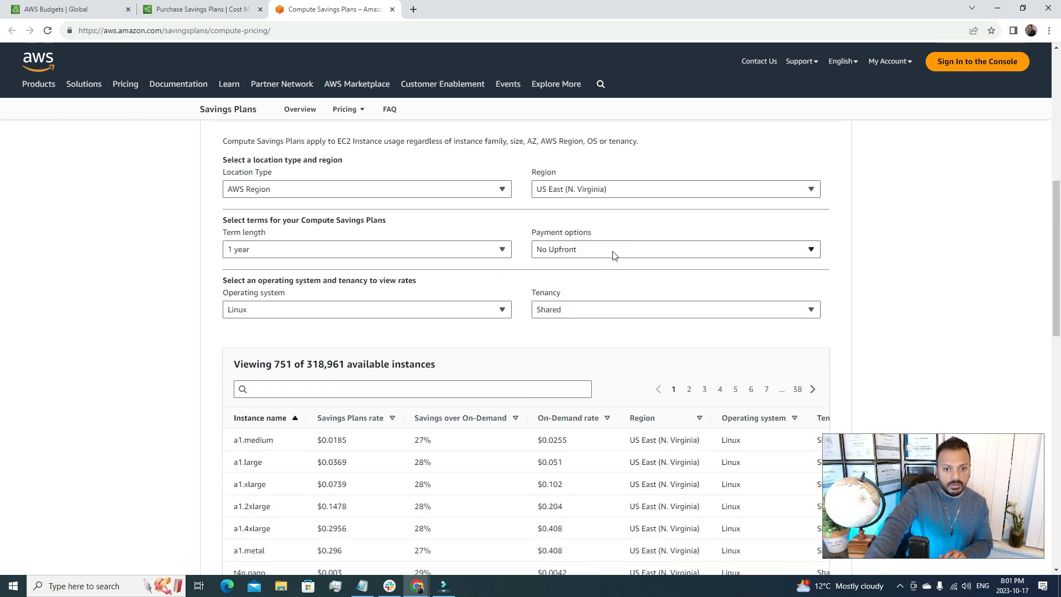
{"action": "mouse_move", "coordinate": [606, 252]}
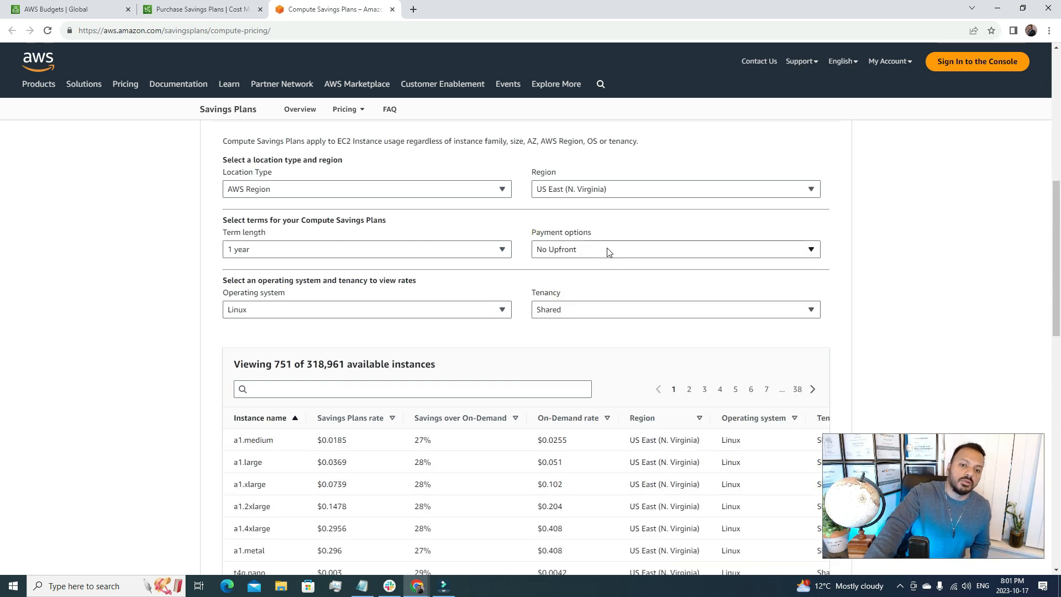
{"action": "left_click", "coordinate": [674, 310]}
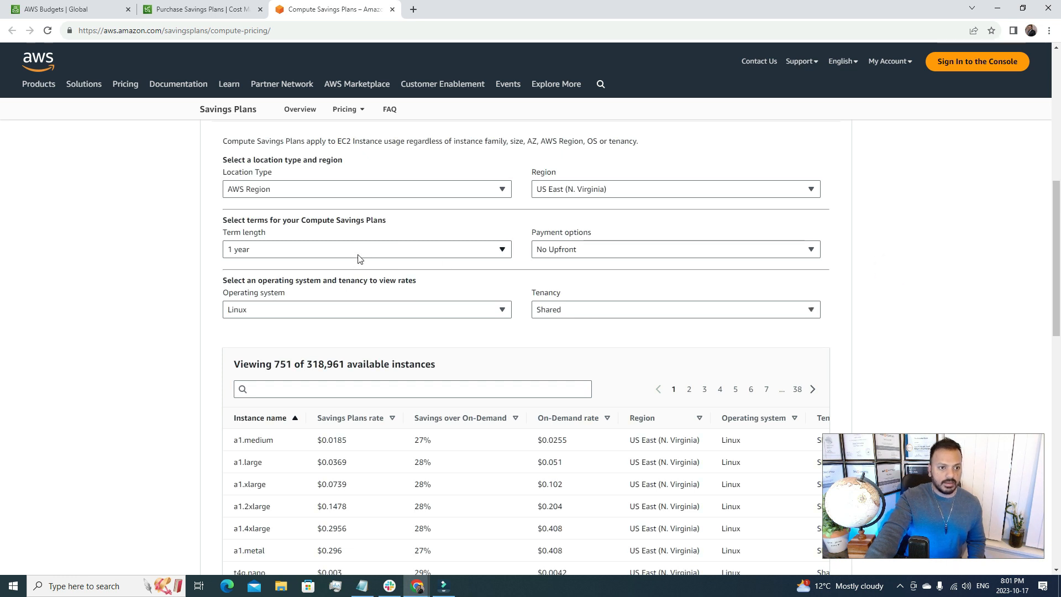
{"action": "left_click", "coordinate": [366, 249]}
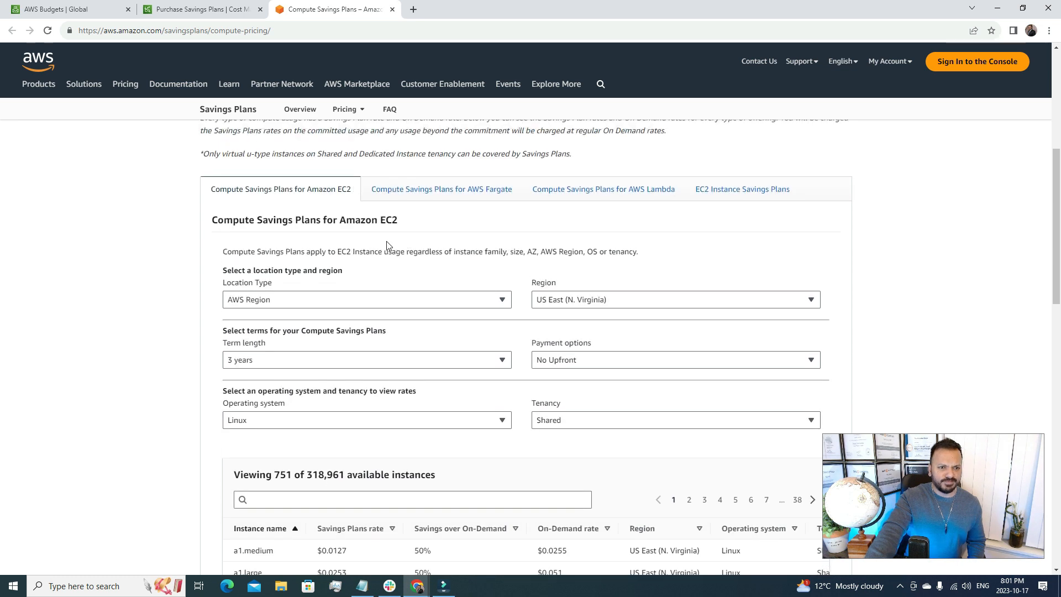
Step: Filter the rates table to t3 instances and select the t3.medium rate of $0.0206
{"action": "scroll", "scroll_direction": "down", "scroll_amount": 3}
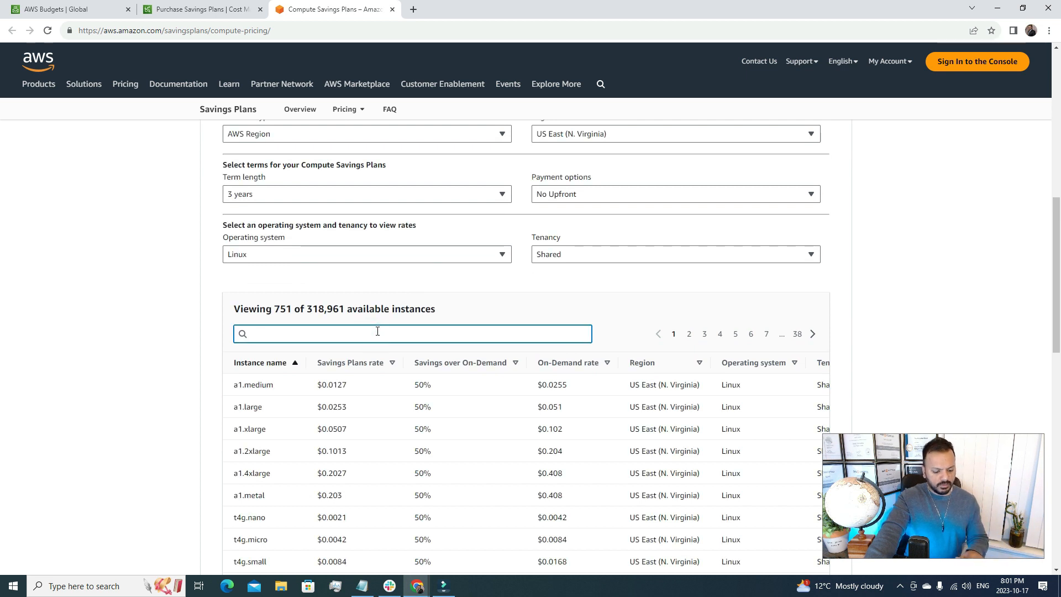
{"action": "type", "text": "t3"}
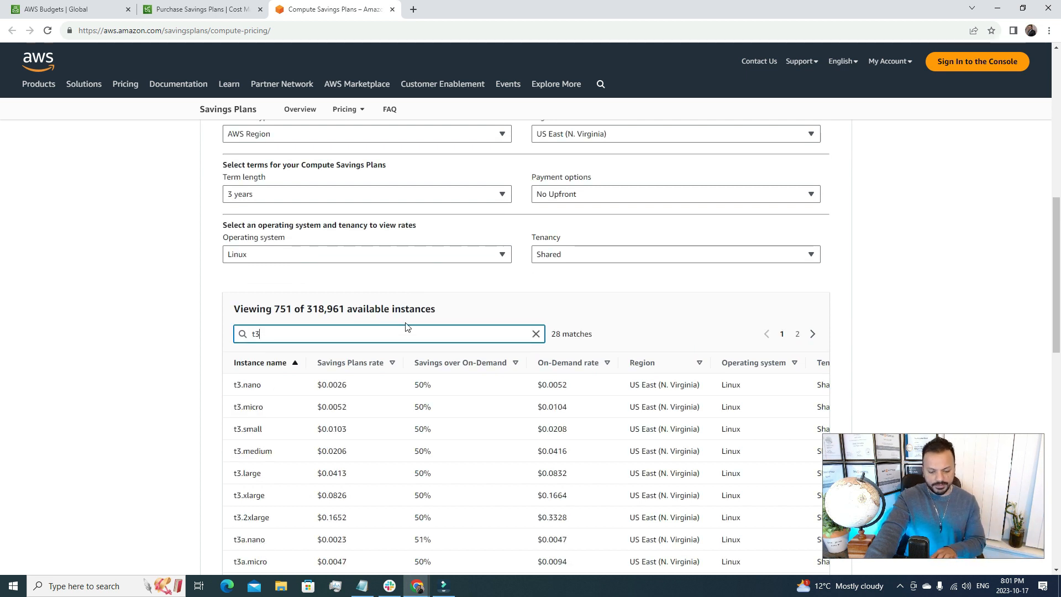
{"action": "mouse_move", "coordinate": [530, 385]}
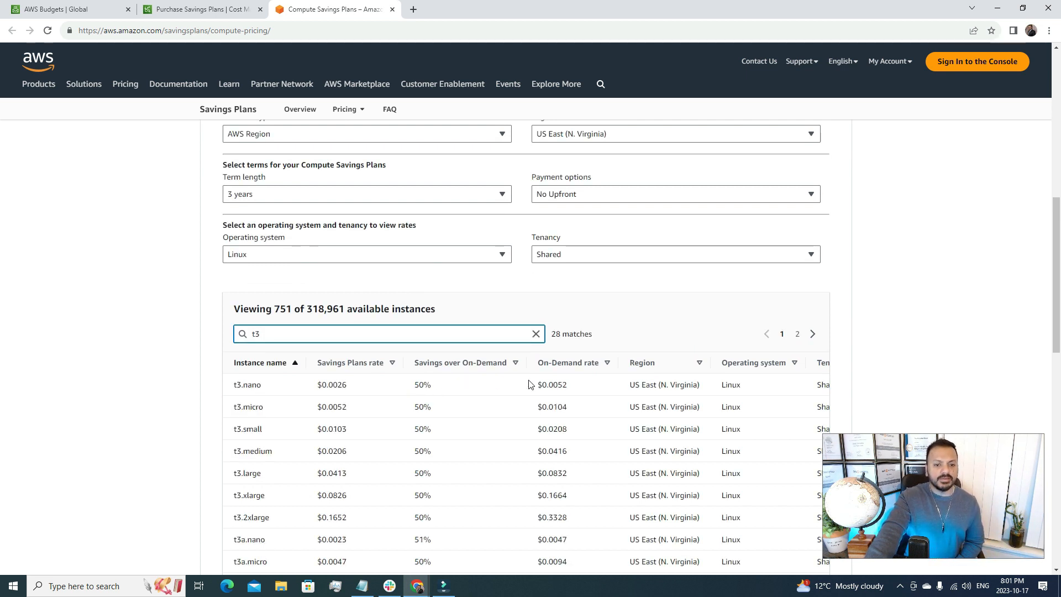
{"action": "scroll", "scroll_direction": "down", "scroll_amount": 3}
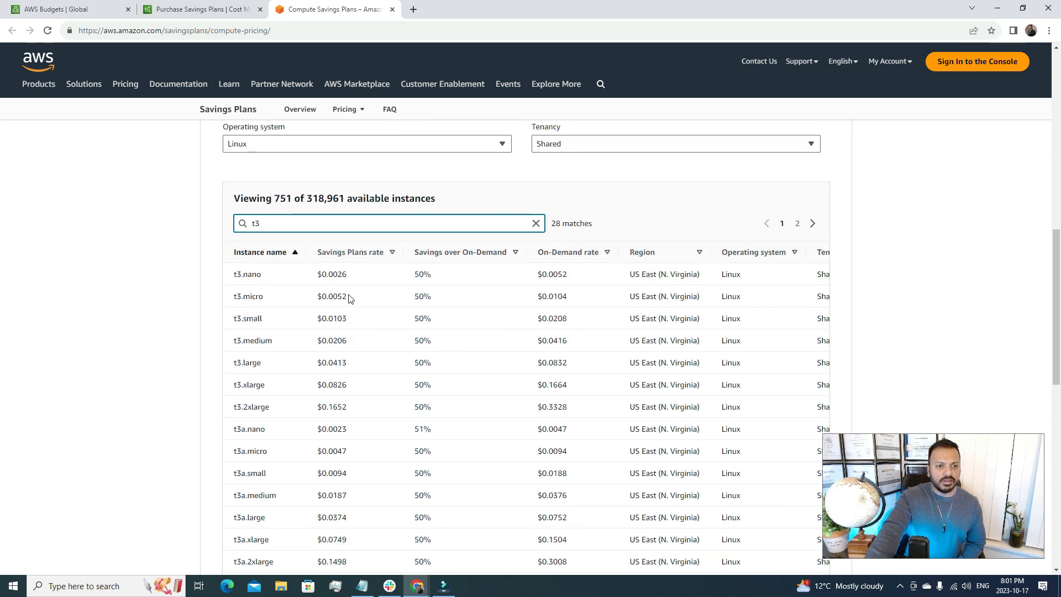
{"action": "mouse_move", "coordinate": [416, 265]}
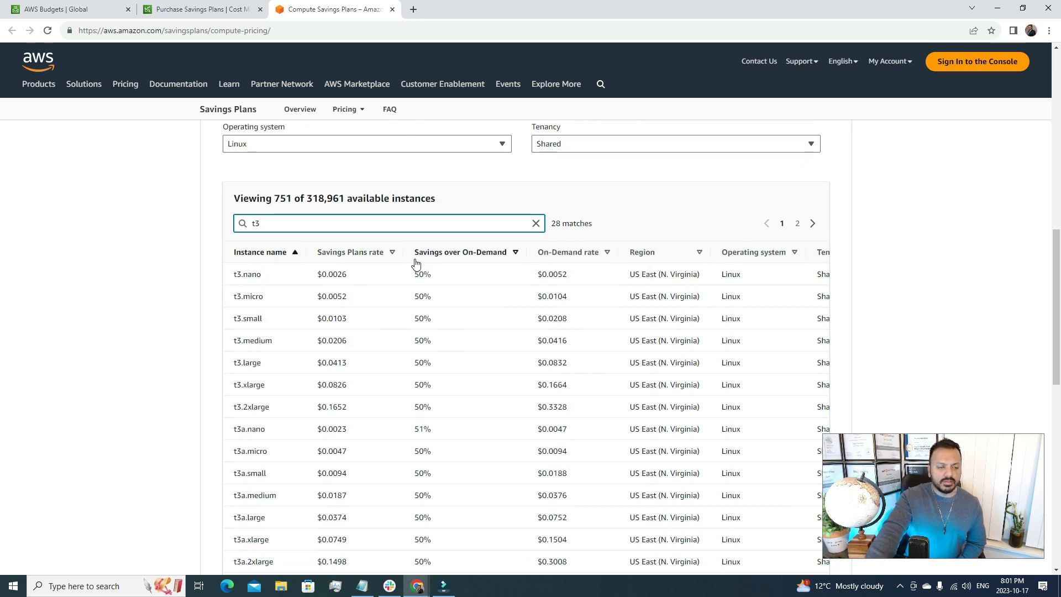
{"action": "mouse_move", "coordinate": [558, 291]}
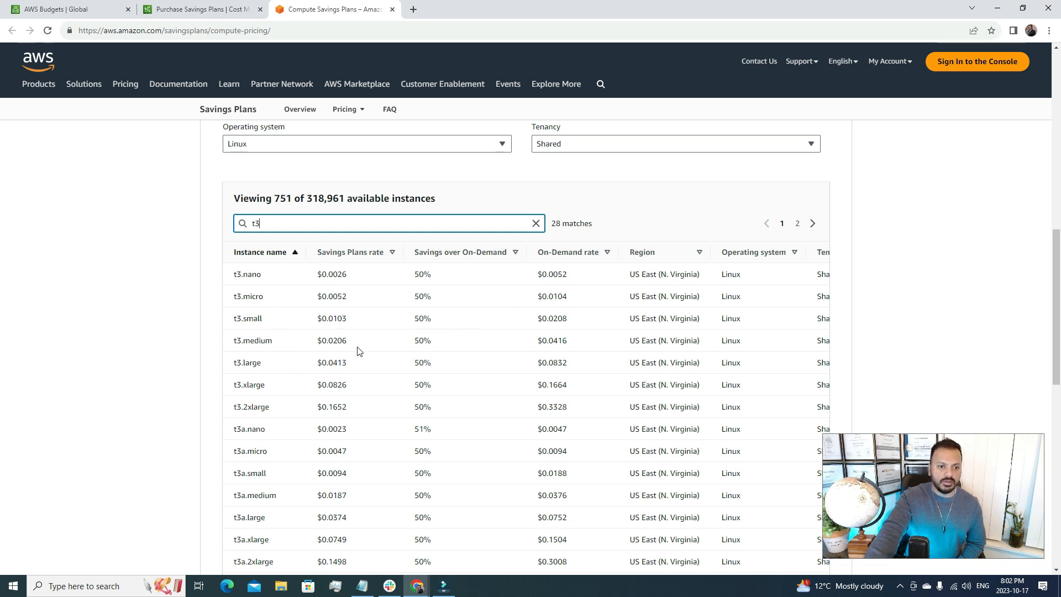
{"action": "mouse_move", "coordinate": [581, 347]}
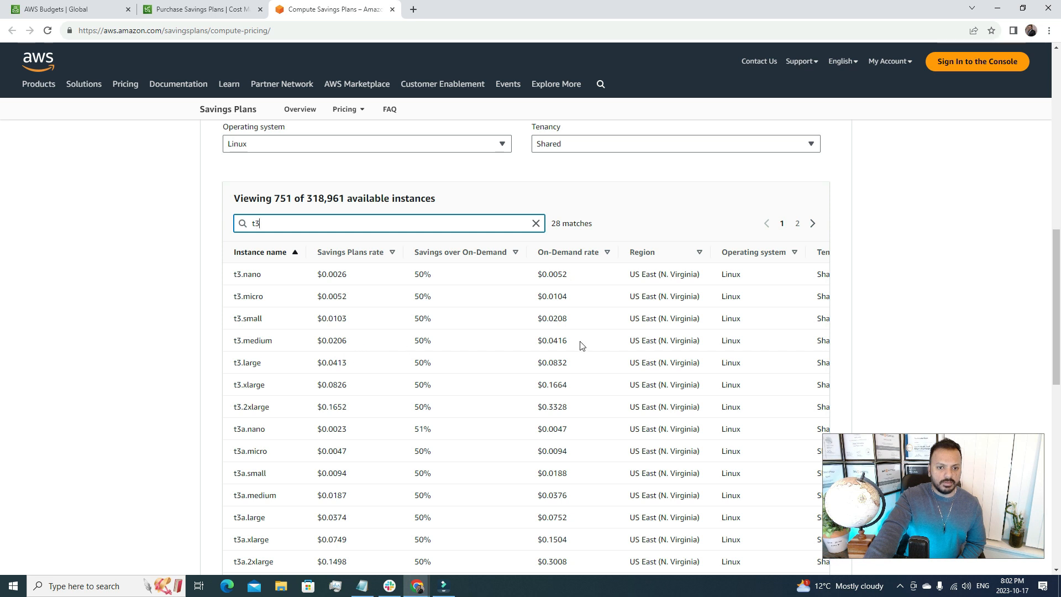
{"action": "mouse_move", "coordinate": [545, 344]}
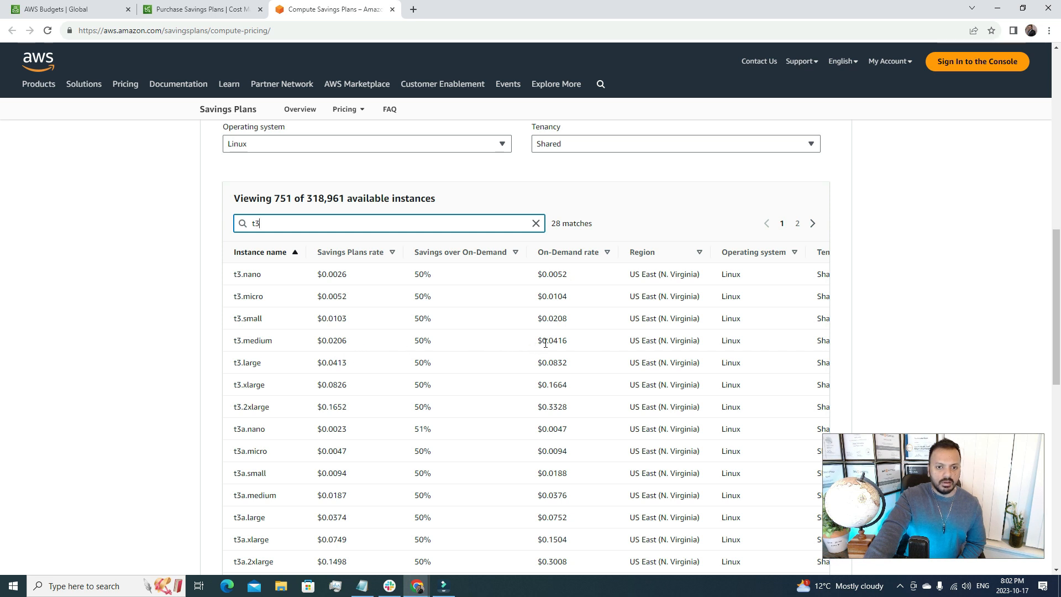
{"action": "mouse_move", "coordinate": [552, 350]}
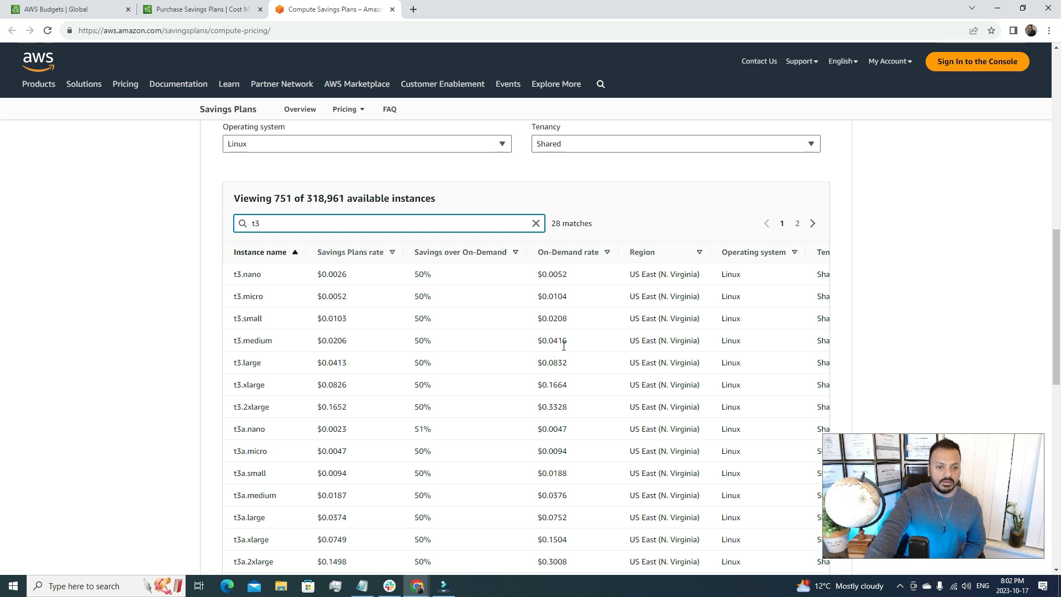
{"action": "mouse_move", "coordinate": [331, 341]}
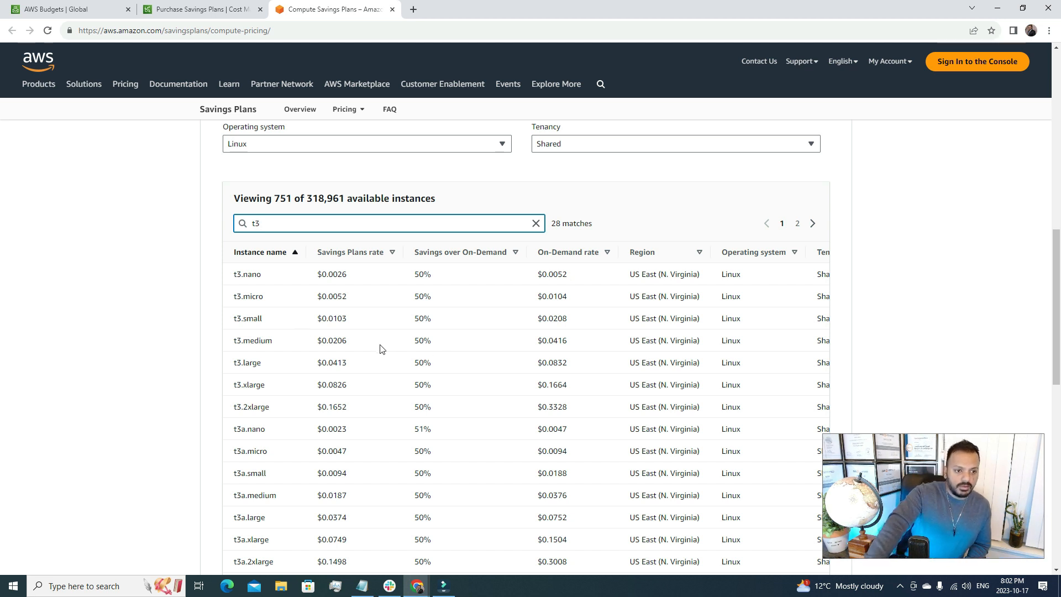
{"action": "double_click", "coordinate": [331, 340]}
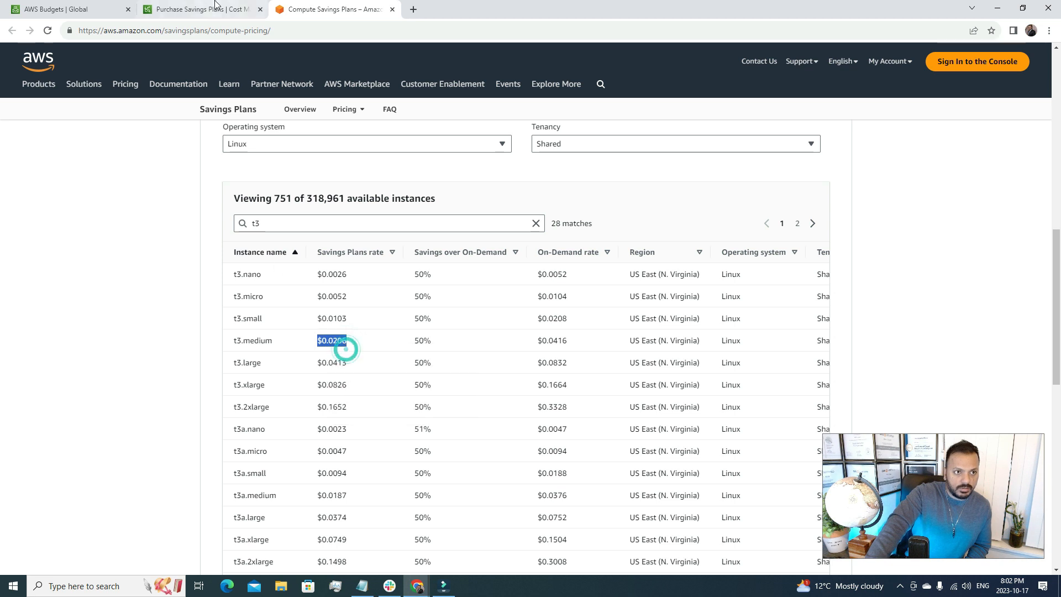
Step: Enter 0.0206 as the hourly commitment on the purchase form and expand the optional start date
{"action": "left_click", "coordinate": [202, 9]}
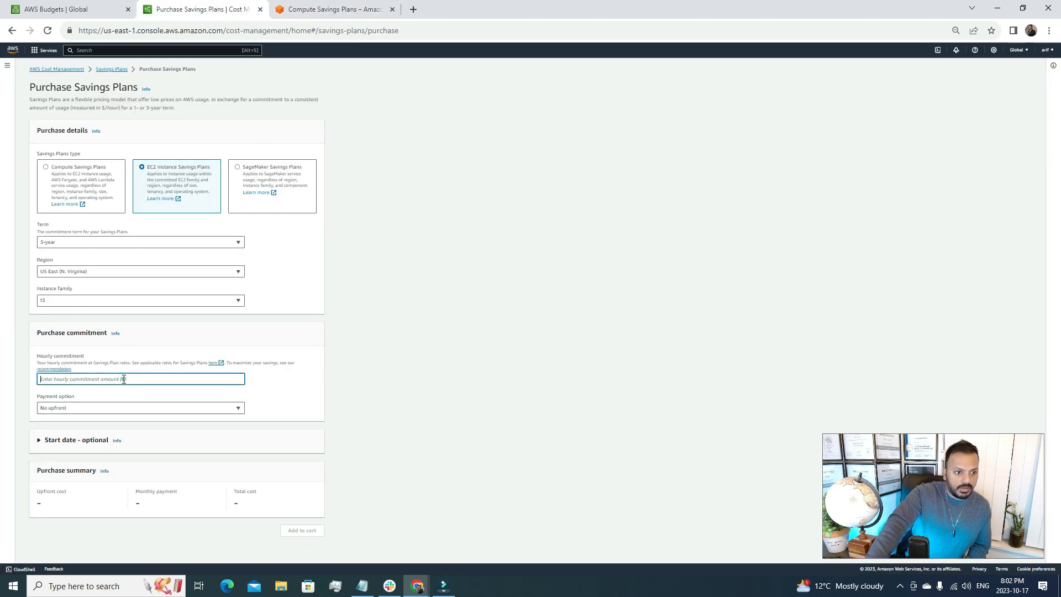
{"action": "type", "text": "0.0206"}
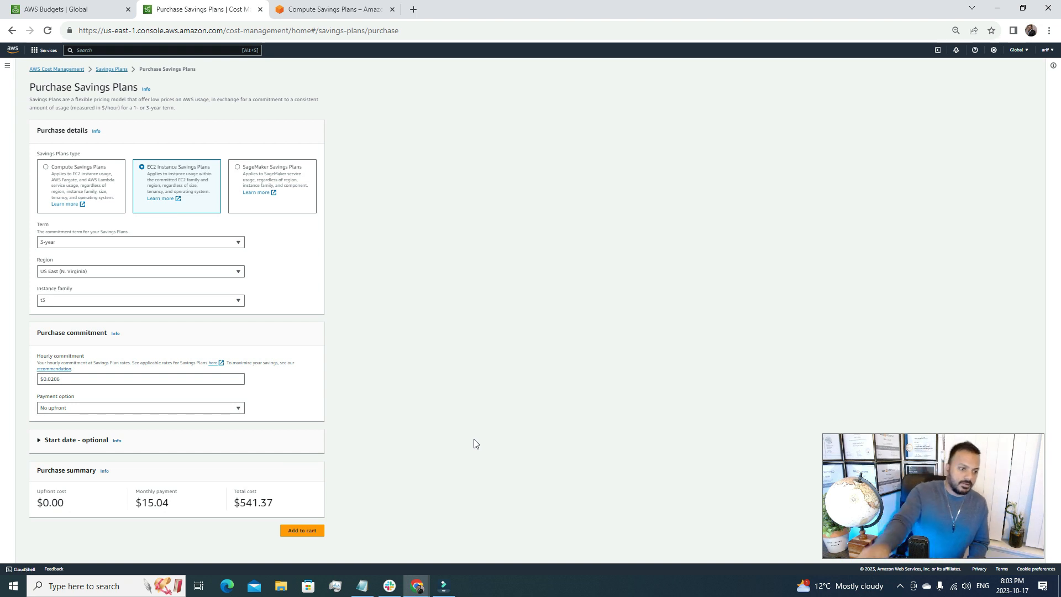
{"action": "left_click", "coordinate": [39, 440]}
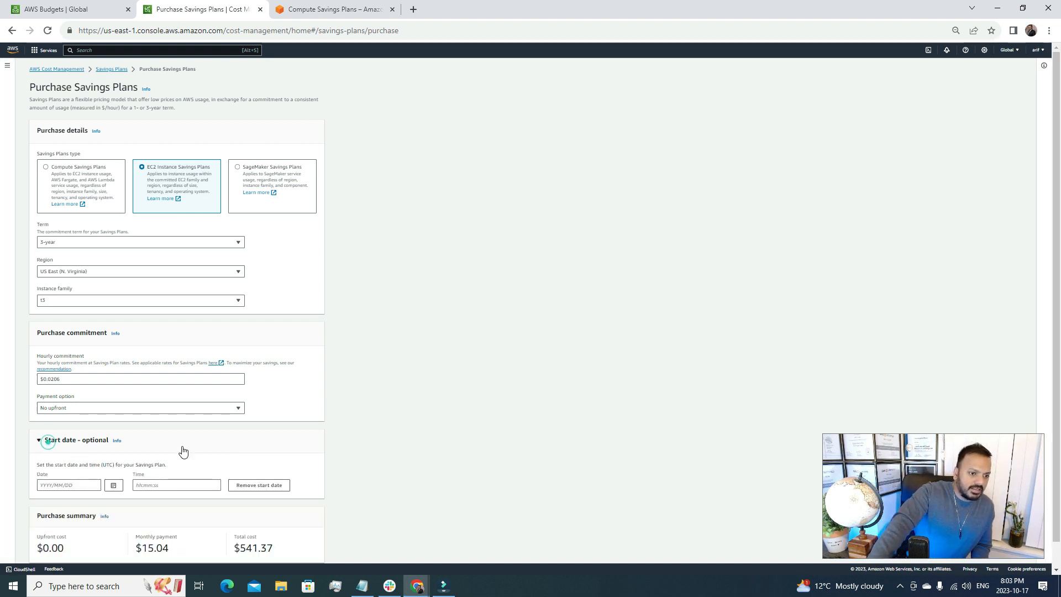